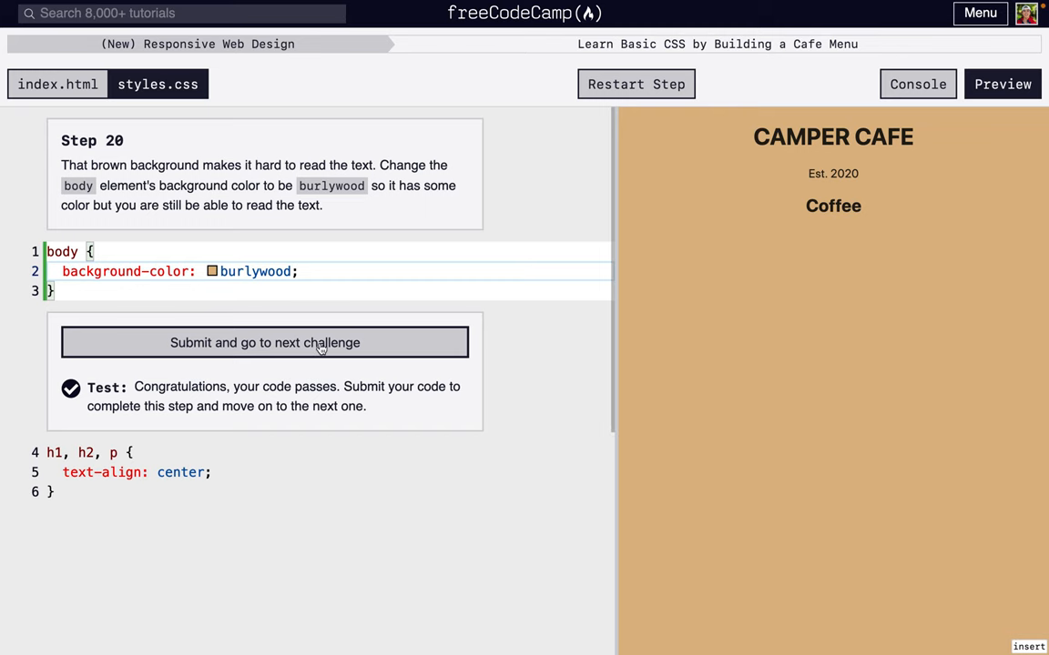
- Wrap the header and main content in a new div inside body and check the code
{"action": "left_click", "coordinate": [264, 342]}
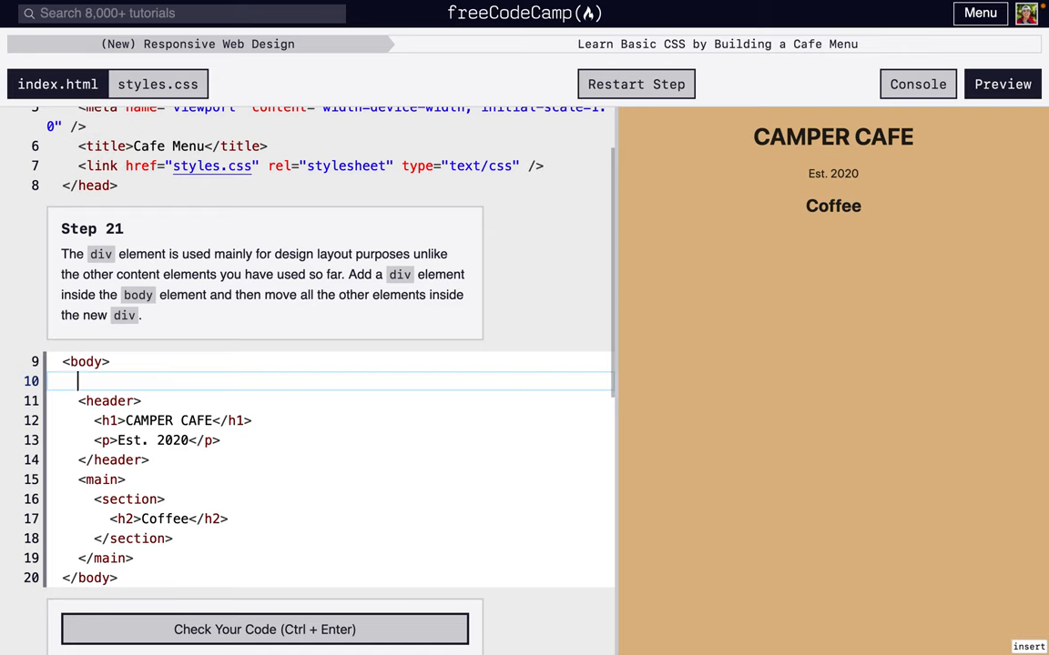
{"action": "type", "text": "<div>"}
{"action": "type", "text": "</div>"}
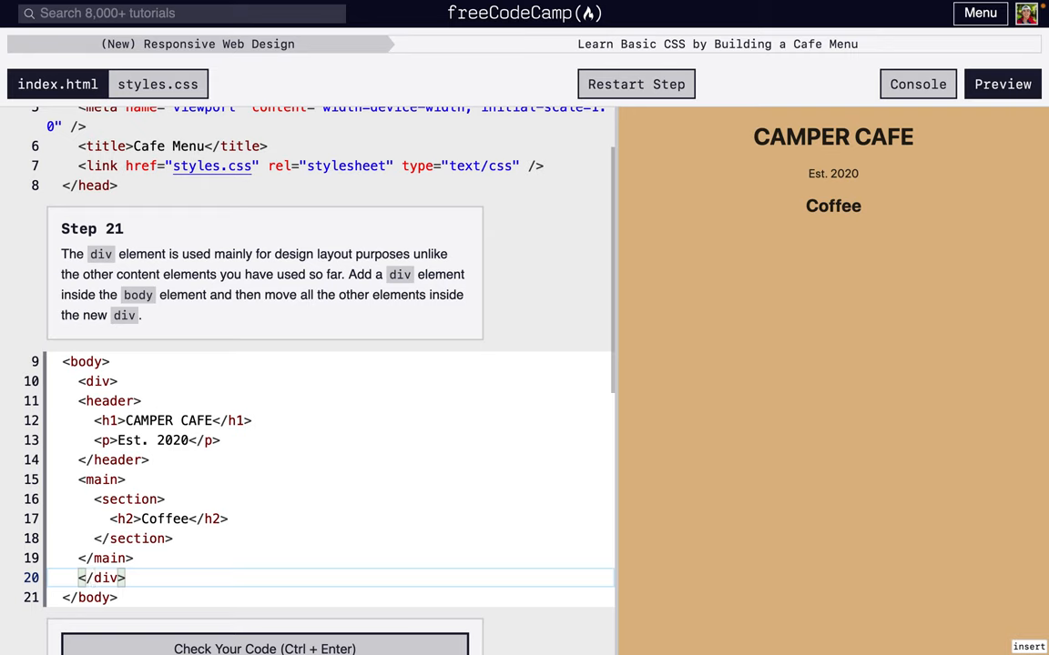
{"action": "left_click", "coordinate": [80, 400]}
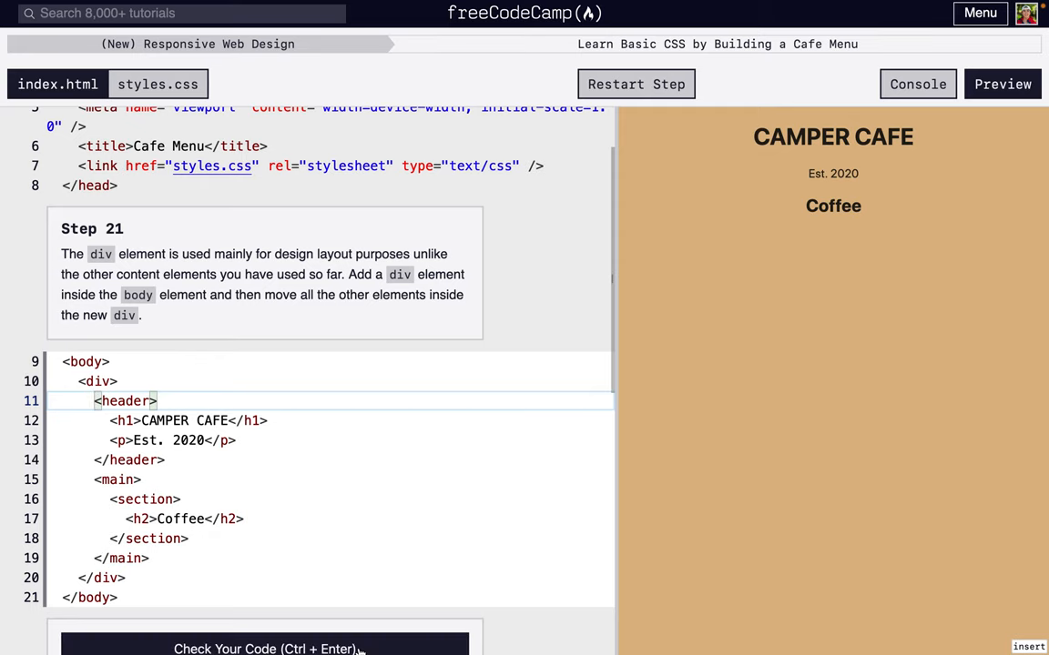
{"action": "left_click", "coordinate": [265, 648]}
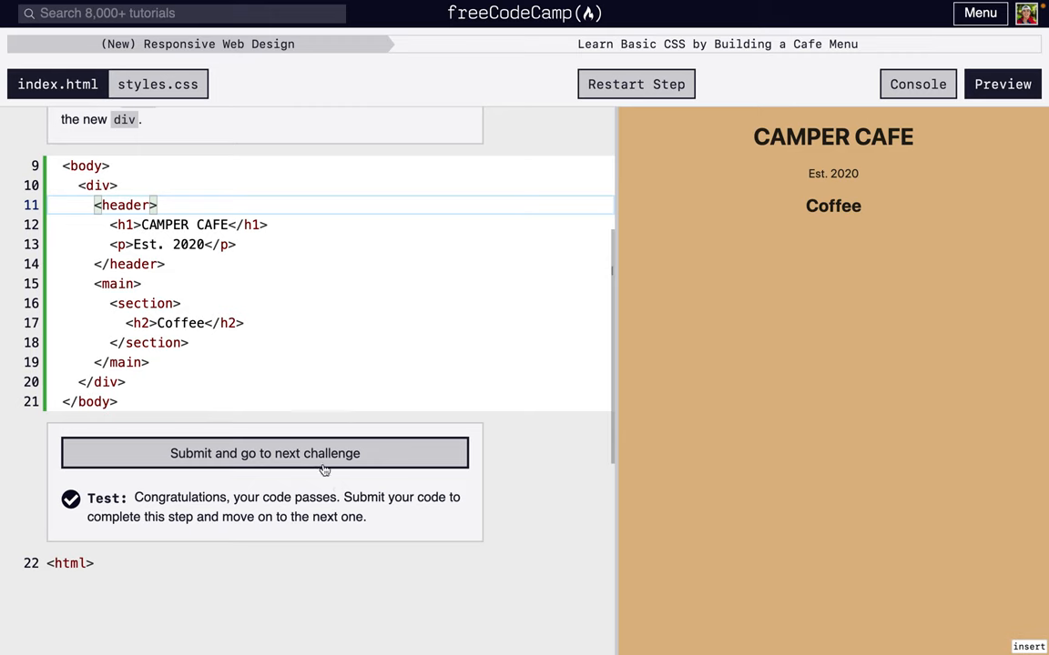
- Add a div rule with width: 300px to styles.css, check it and submit
{"action": "left_click", "coordinate": [264, 453]}
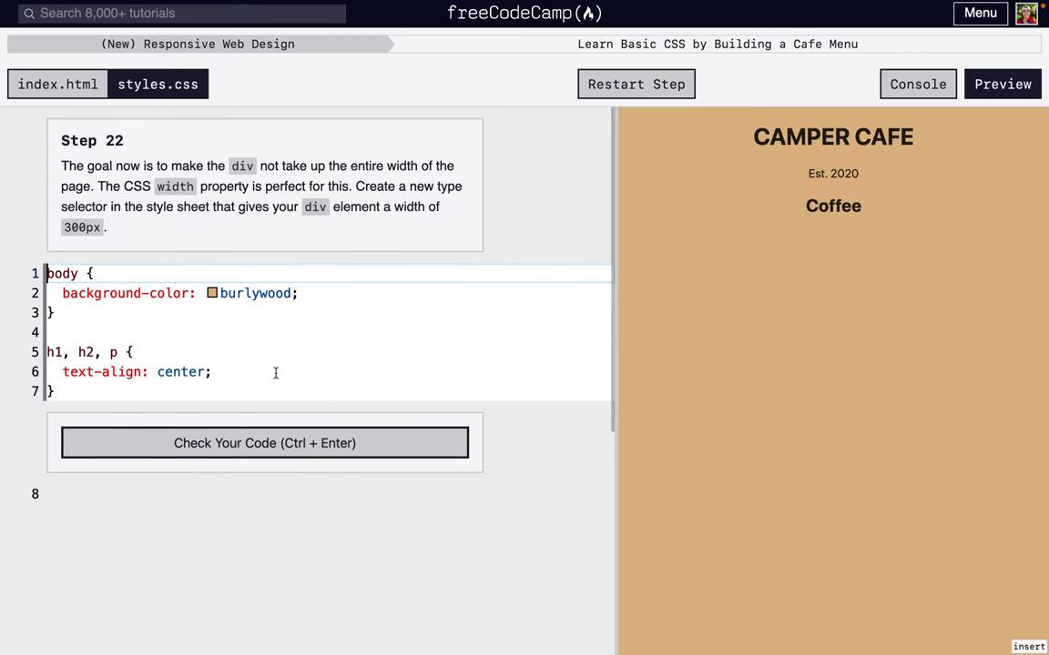
{"action": "mouse_move", "coordinate": [273, 375]}
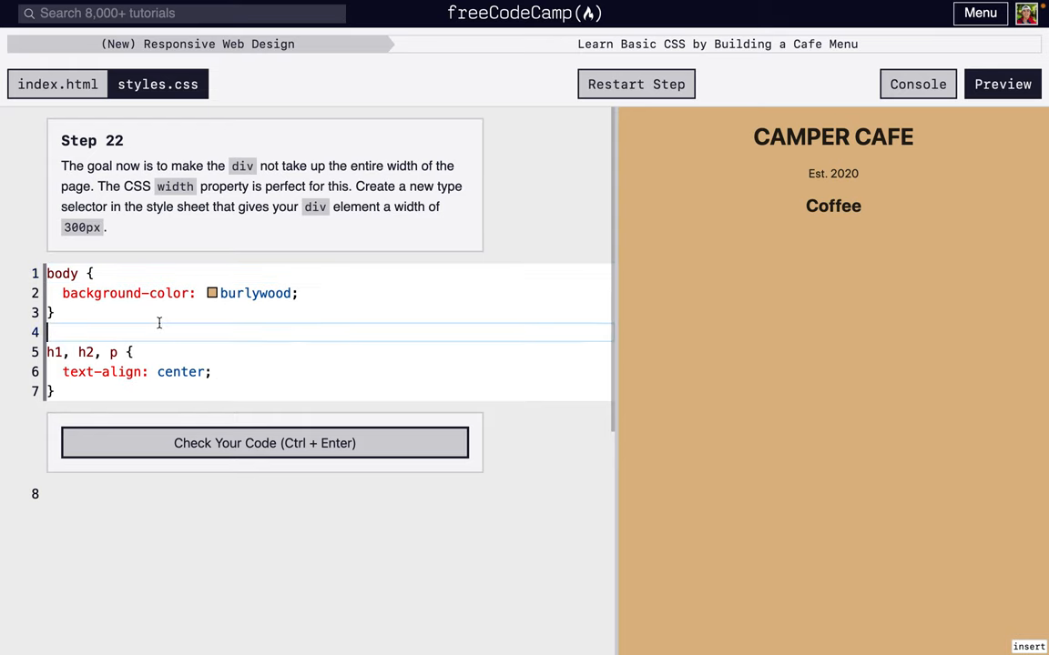
{"action": "key", "text": "enter"}
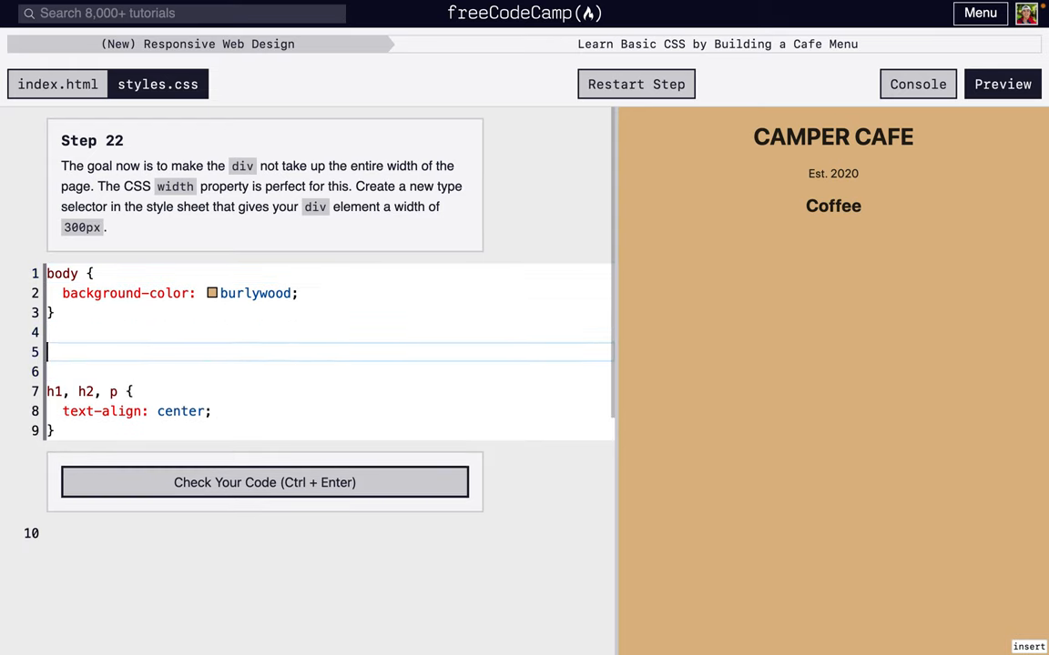
{"action": "type", "text": "div"}
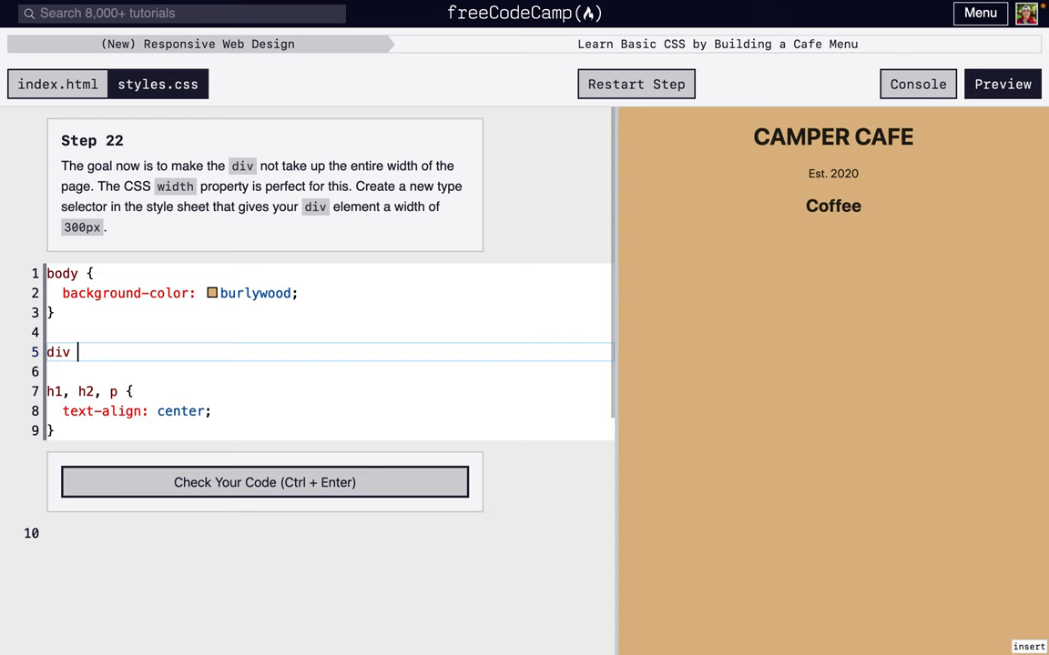
{"action": "type", "text": "{"}
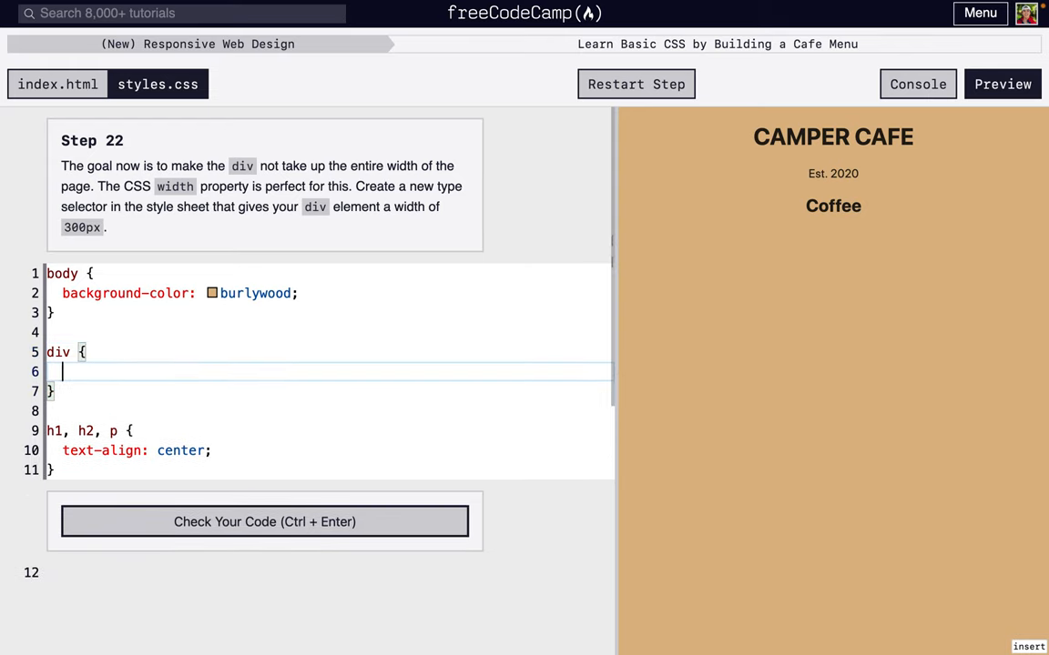
{"action": "type", "text": "width:"}
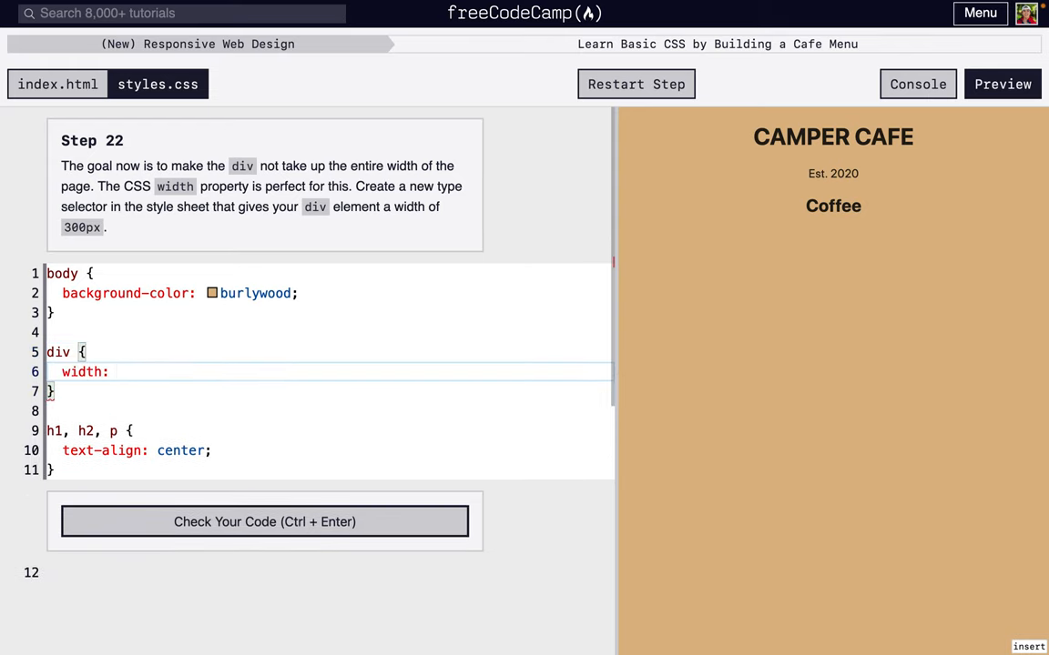
{"action": "type", "text": "300px;"}
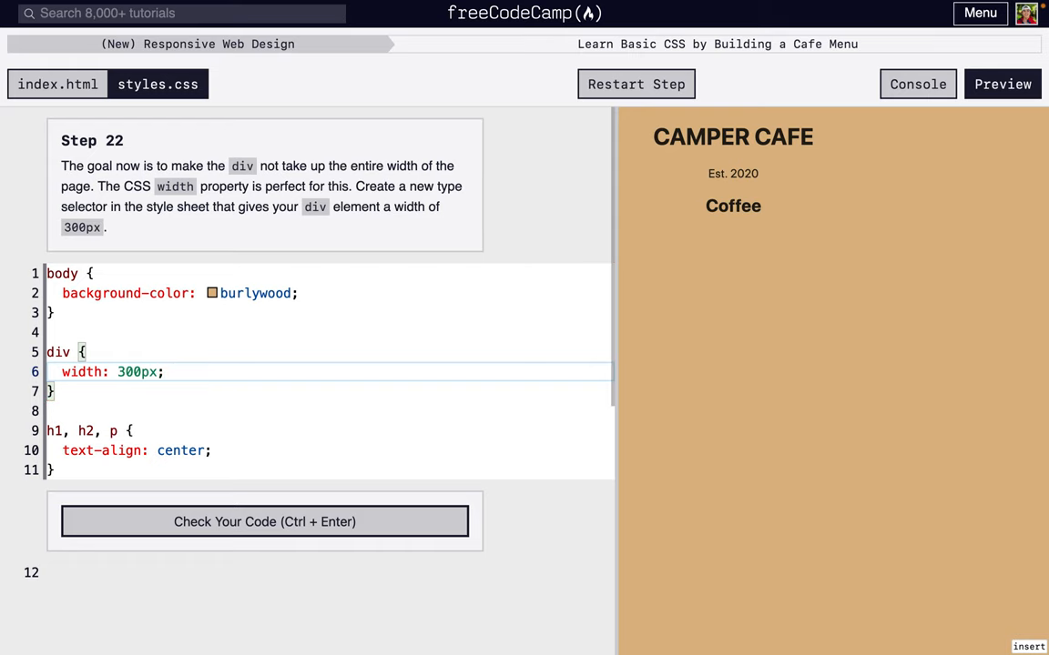
{"action": "left_click", "coordinate": [264, 521]}
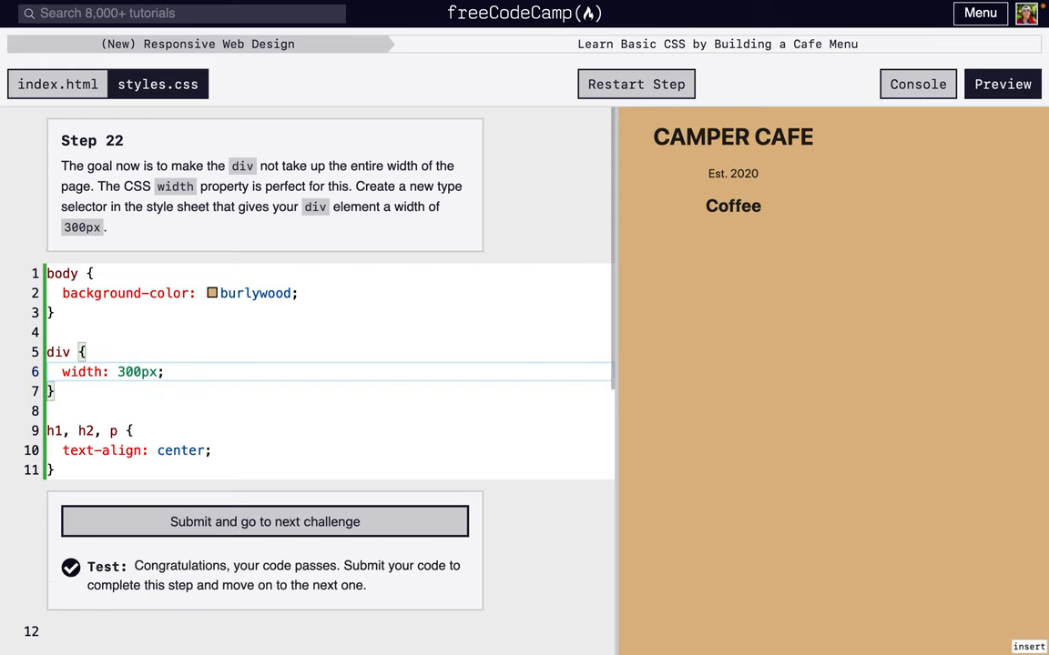
{"action": "left_click", "coordinate": [264, 521]}
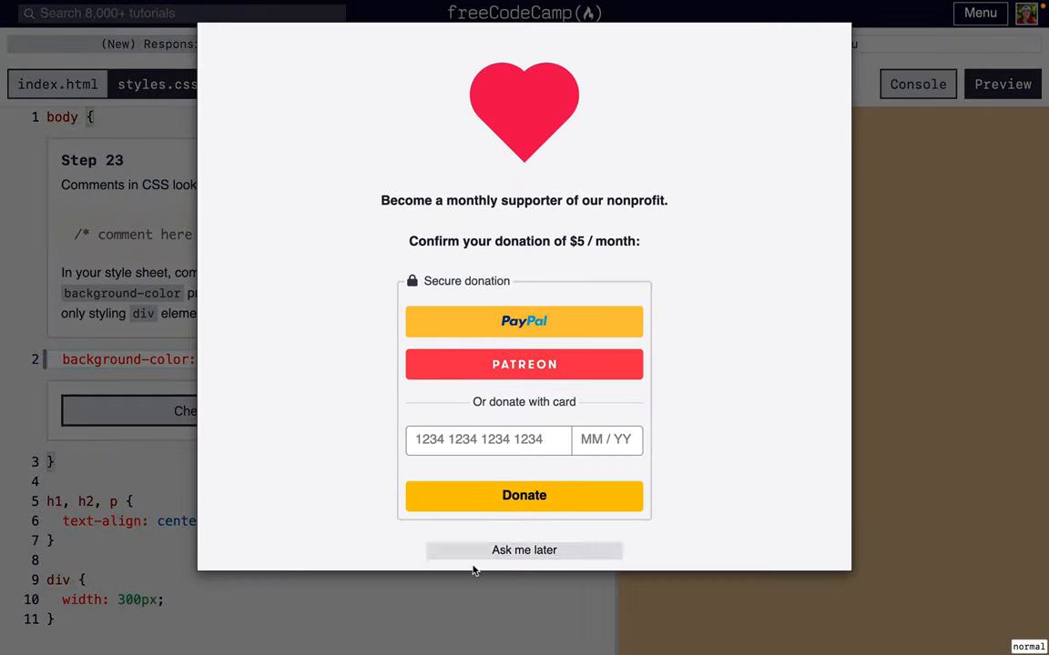
- Dismiss the donation prompt and comment out body's background-color: burlywood line with /* */
{"action": "left_click", "coordinate": [525, 550]}
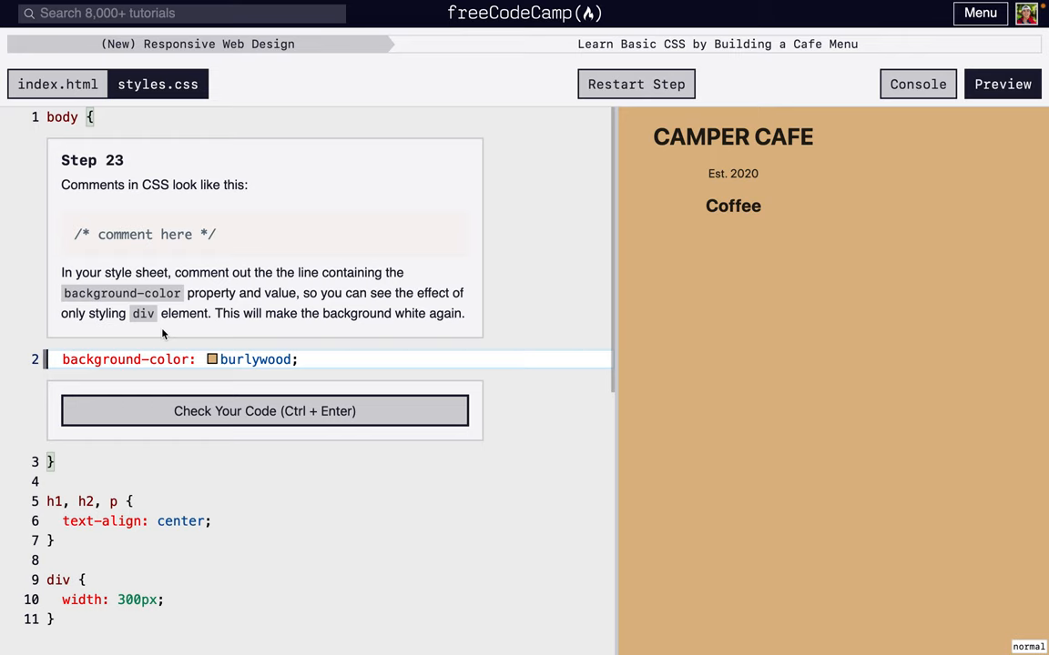
{"action": "double_click", "coordinate": [124, 361]}
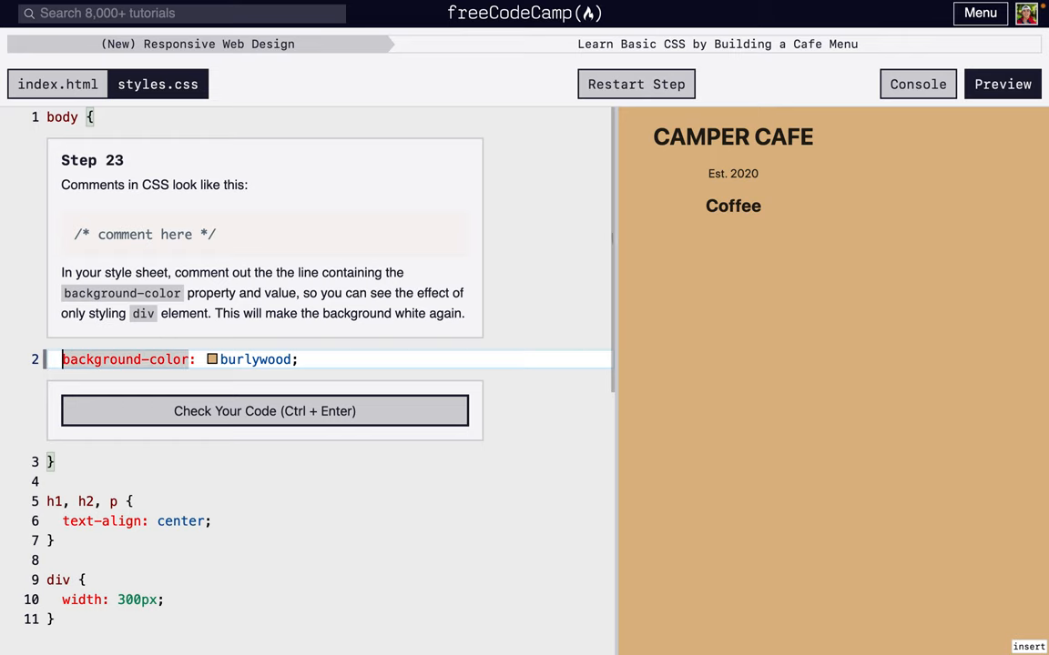
{"action": "type", "text": "/*"}
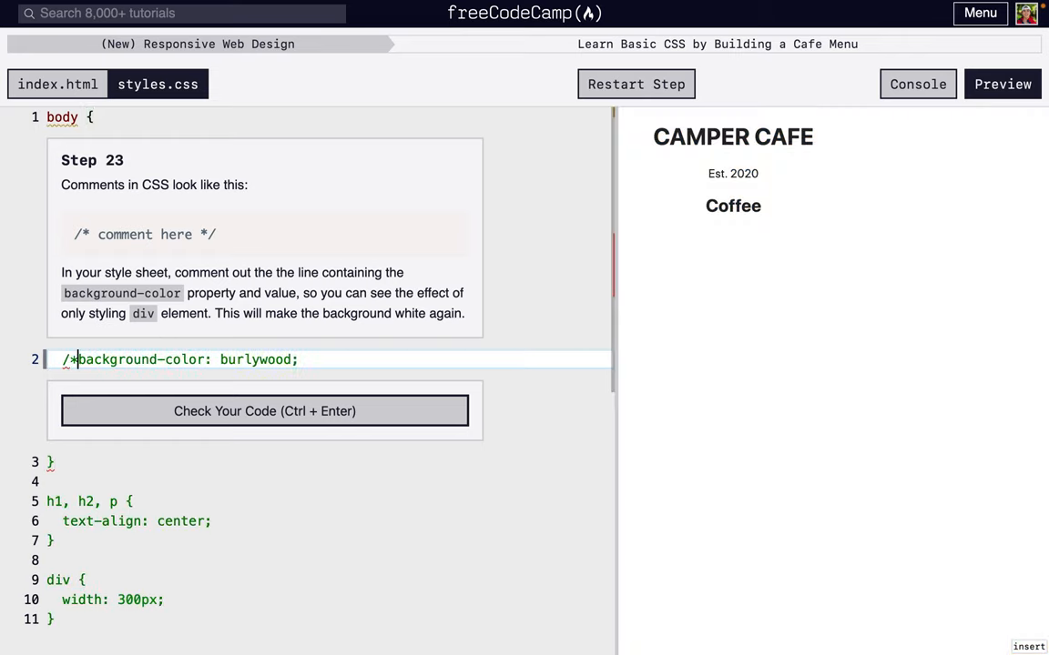
{"action": "type", "text": "\" \""}
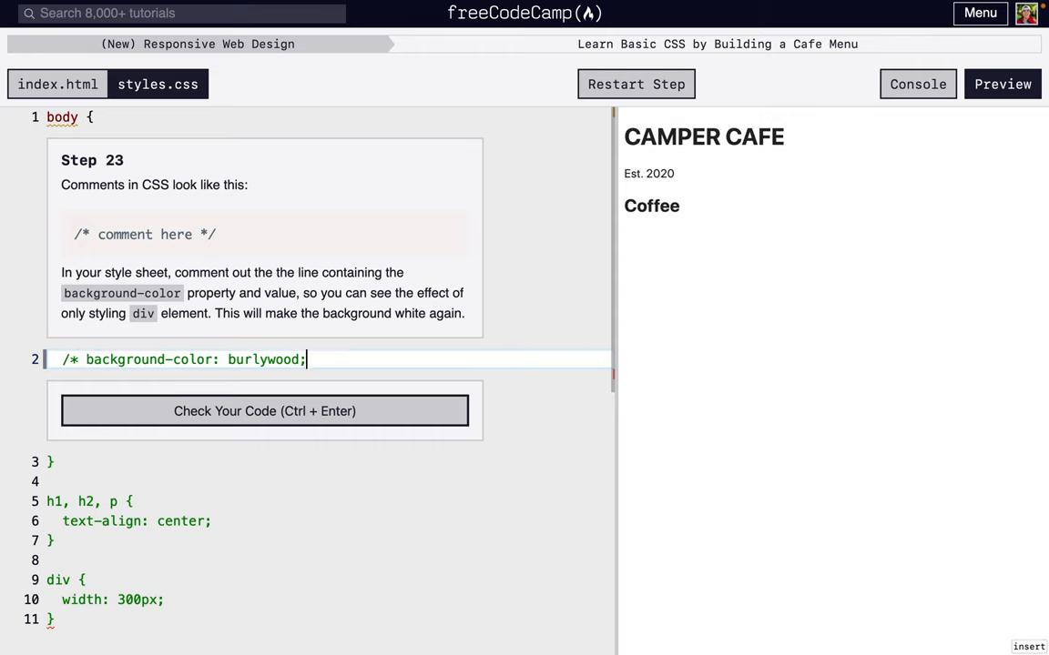
{"action": "type", "text": "*/"}
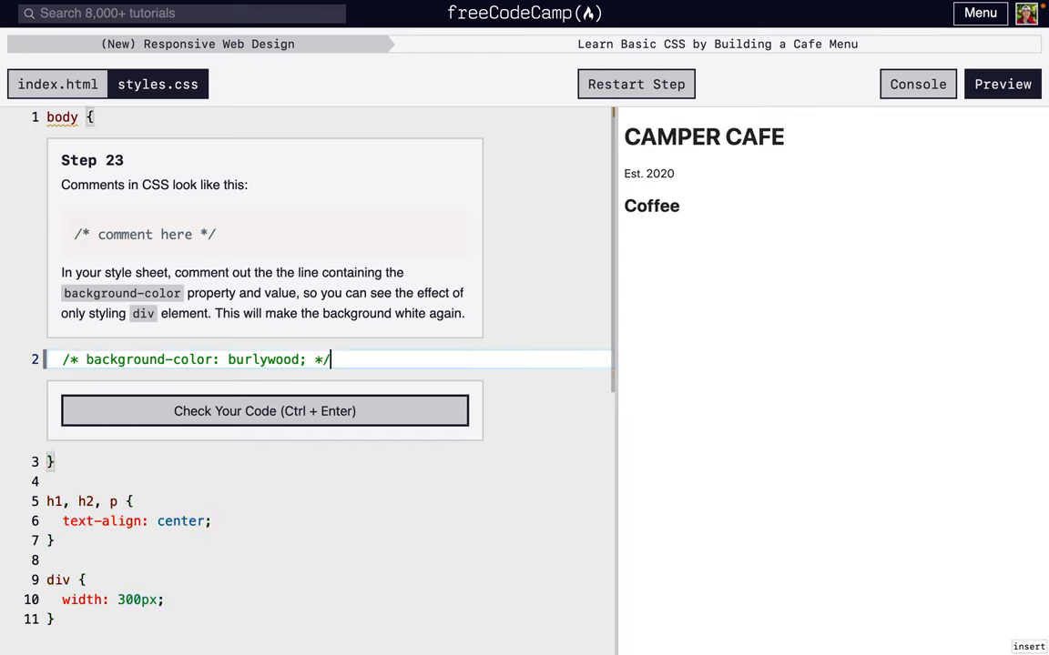
{"action": "left_click", "coordinate": [265, 412]}
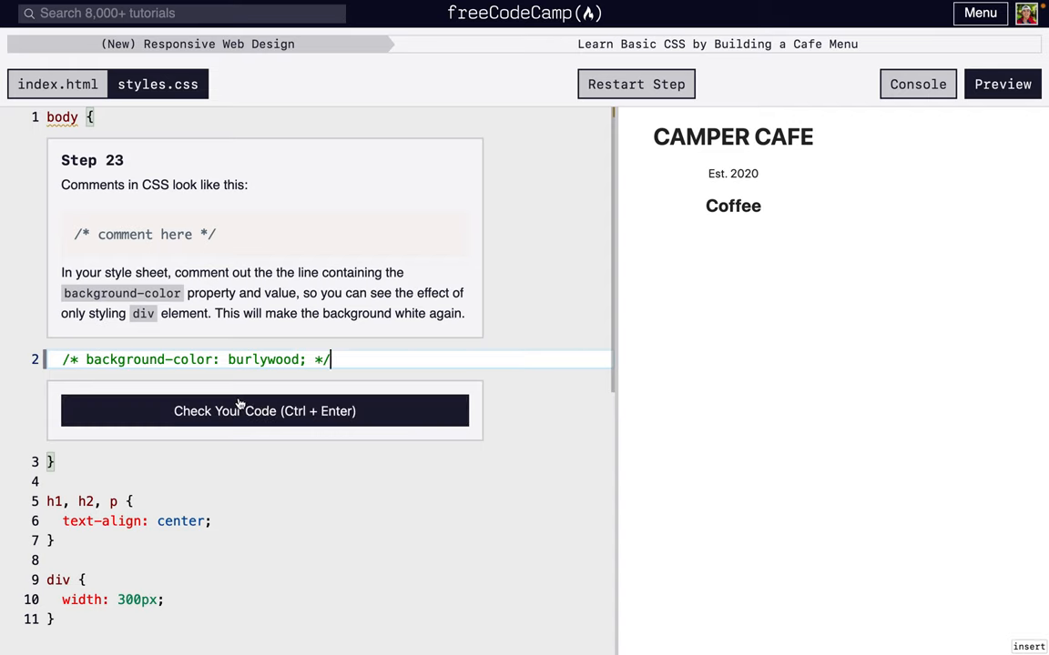
{"action": "left_click", "coordinate": [266, 411]}
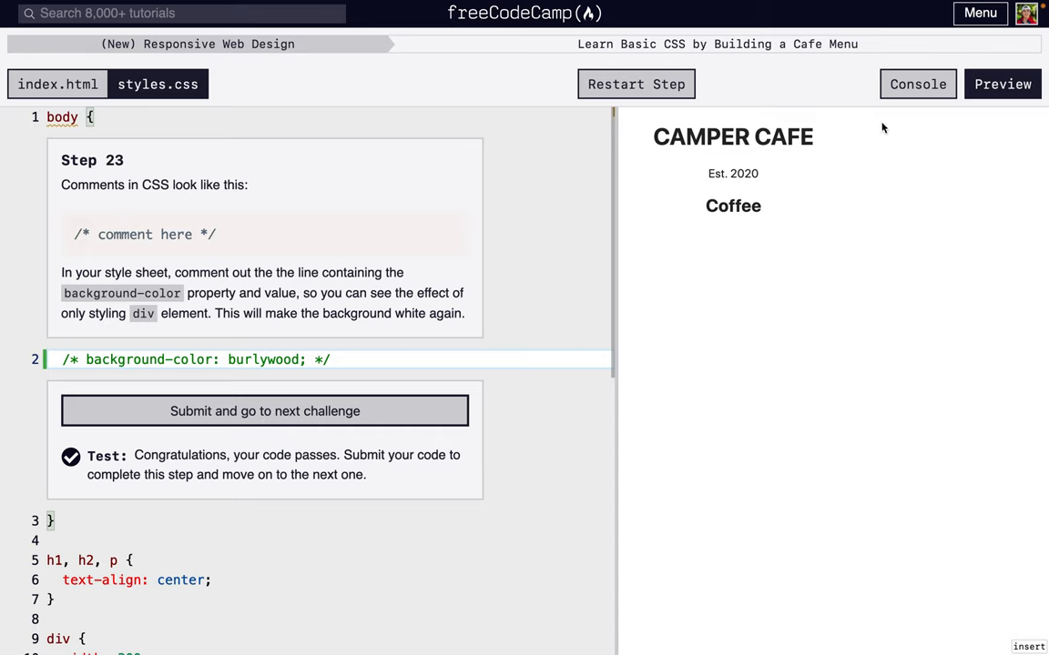
- Adjust the comment and check the code again so the step passes
{"action": "left_click", "coordinate": [317, 358]}
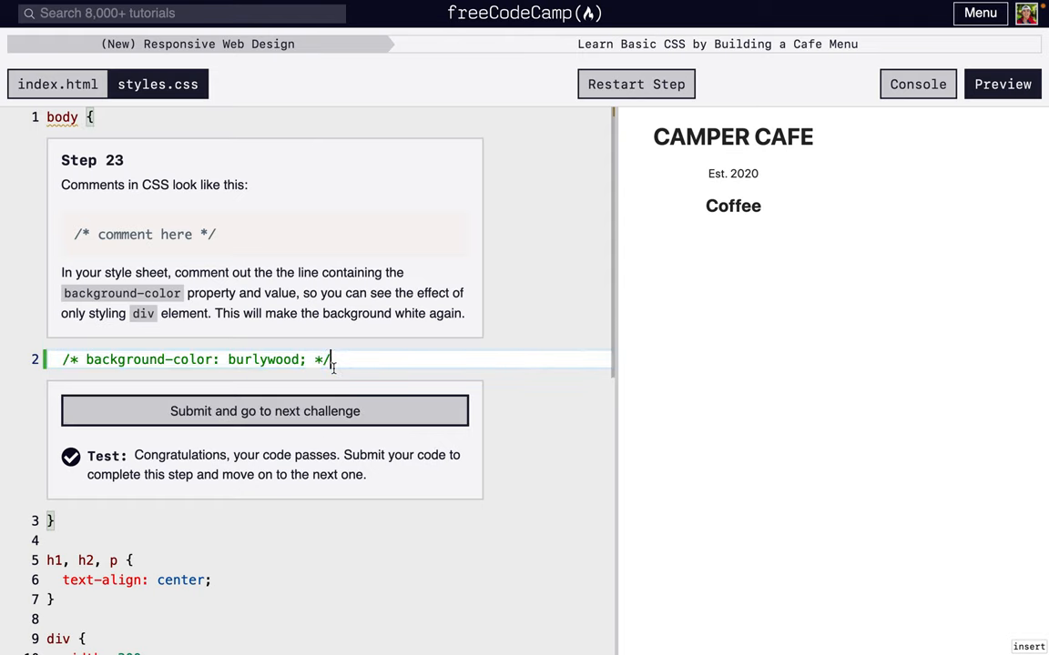
{"action": "left_click", "coordinate": [264, 411]}
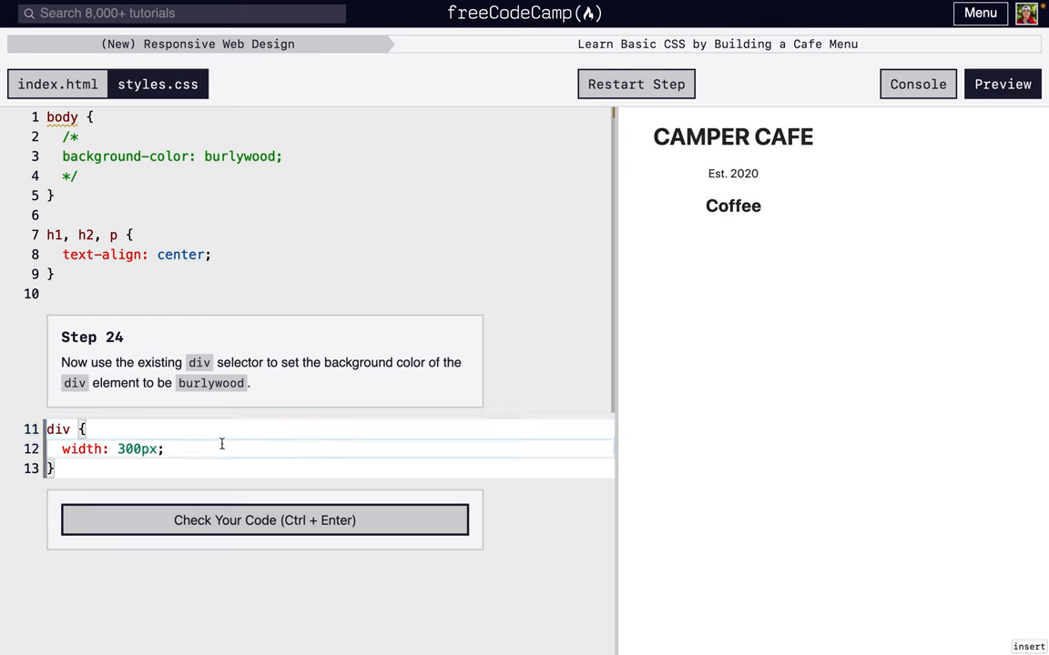
- Add background-color: burlywood to the div rule and check until Step 24 passes
{"action": "type", "text": "bac"}
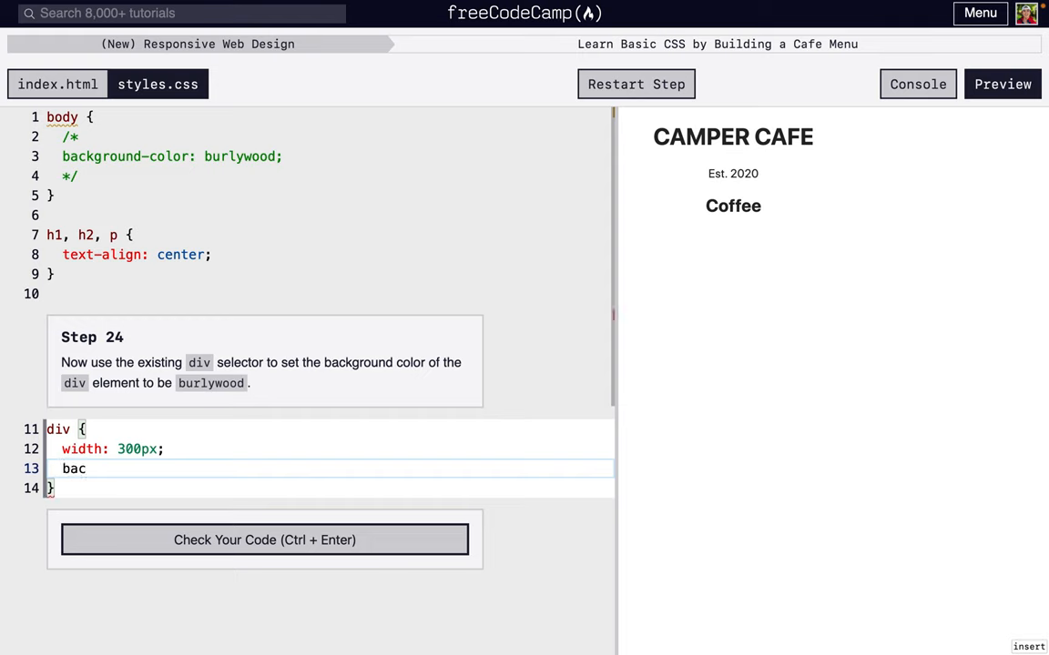
{"action": "type", "text": "kground-"}
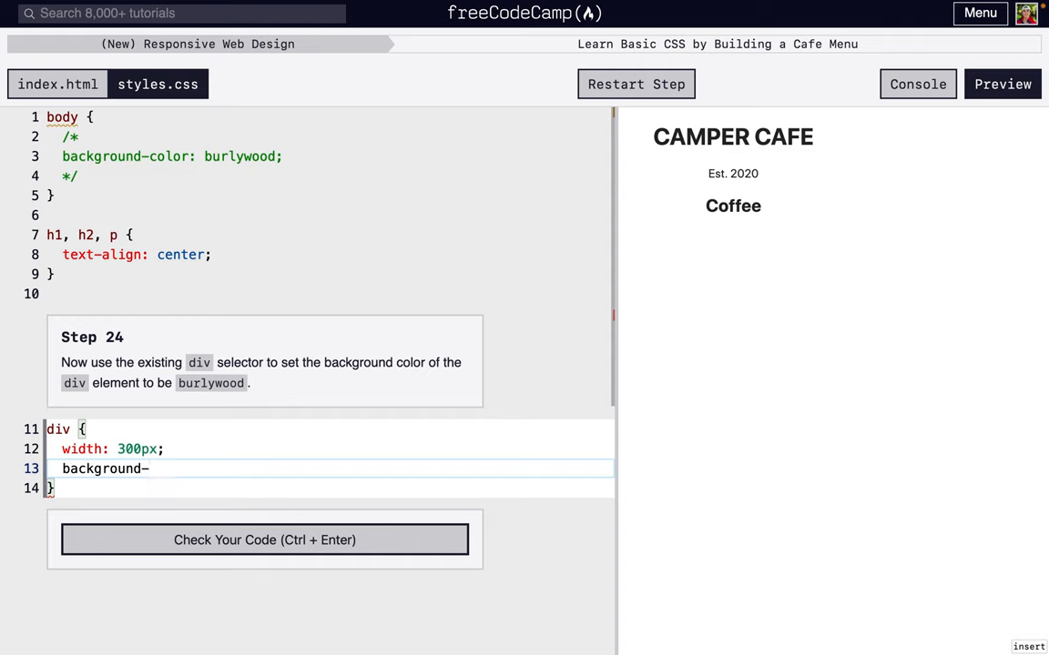
{"action": "type", "text": "color;"}
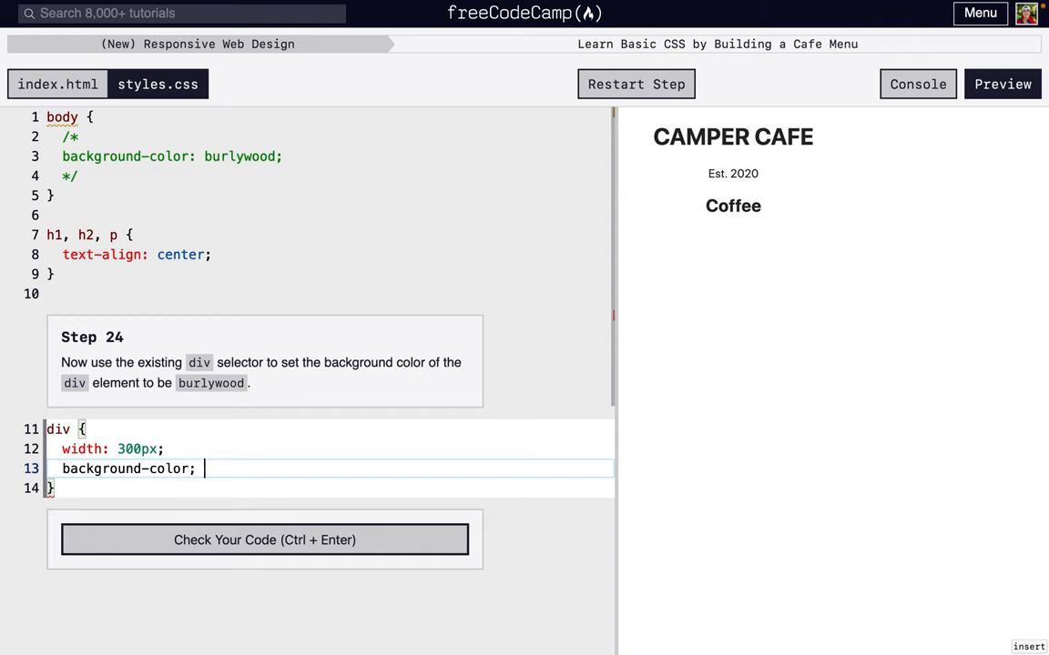
{"action": "type", "text": "bo"}
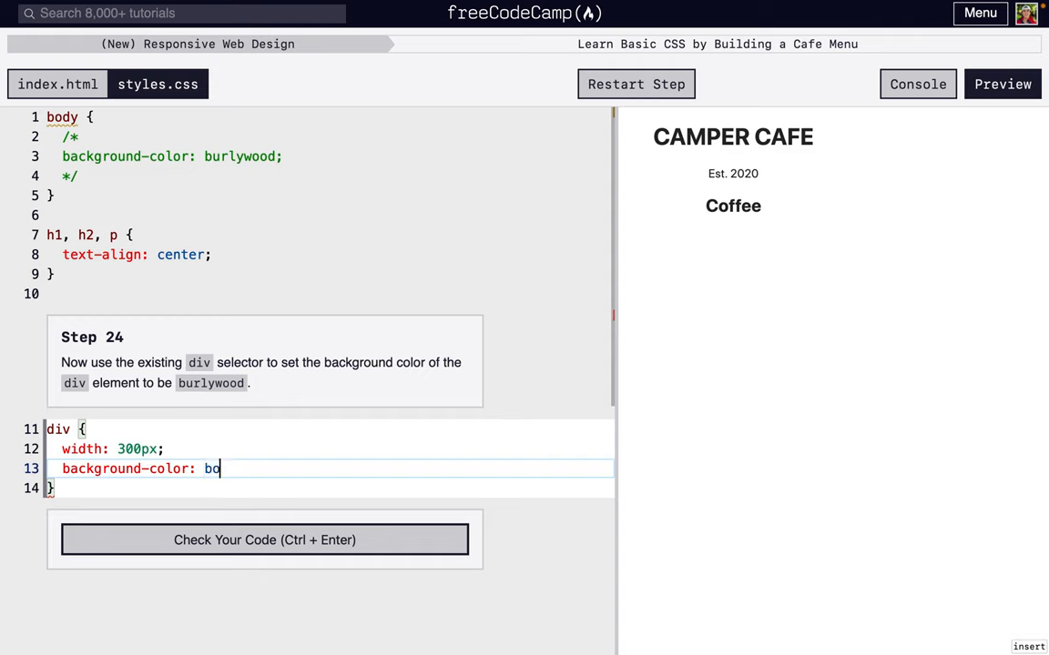
{"action": "type", "text": "rlywood;"}
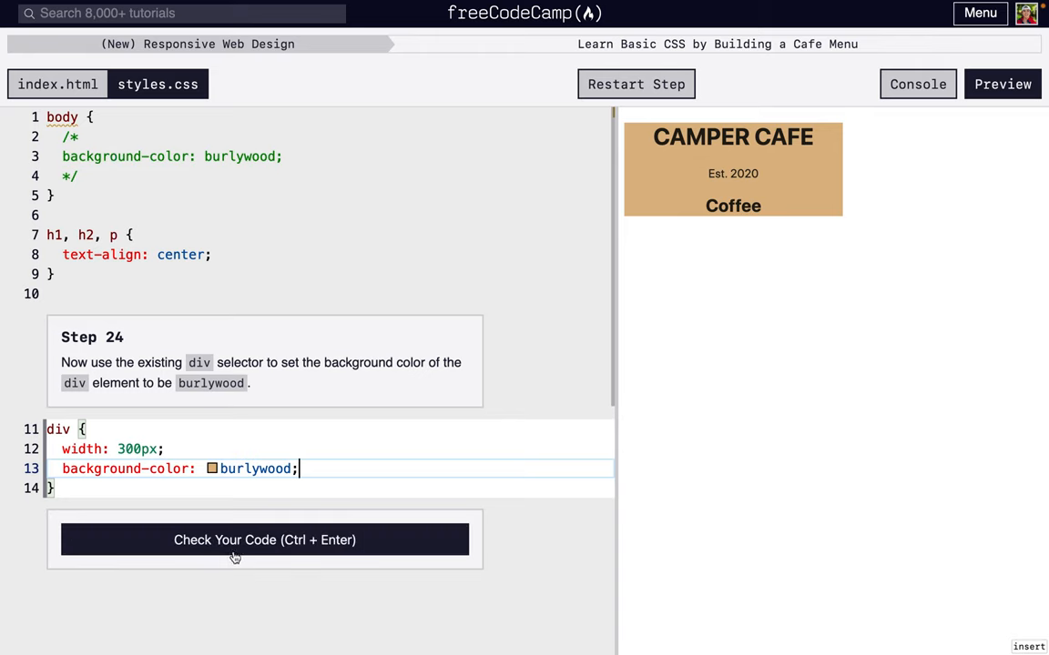
{"action": "left_click", "coordinate": [266, 539]}
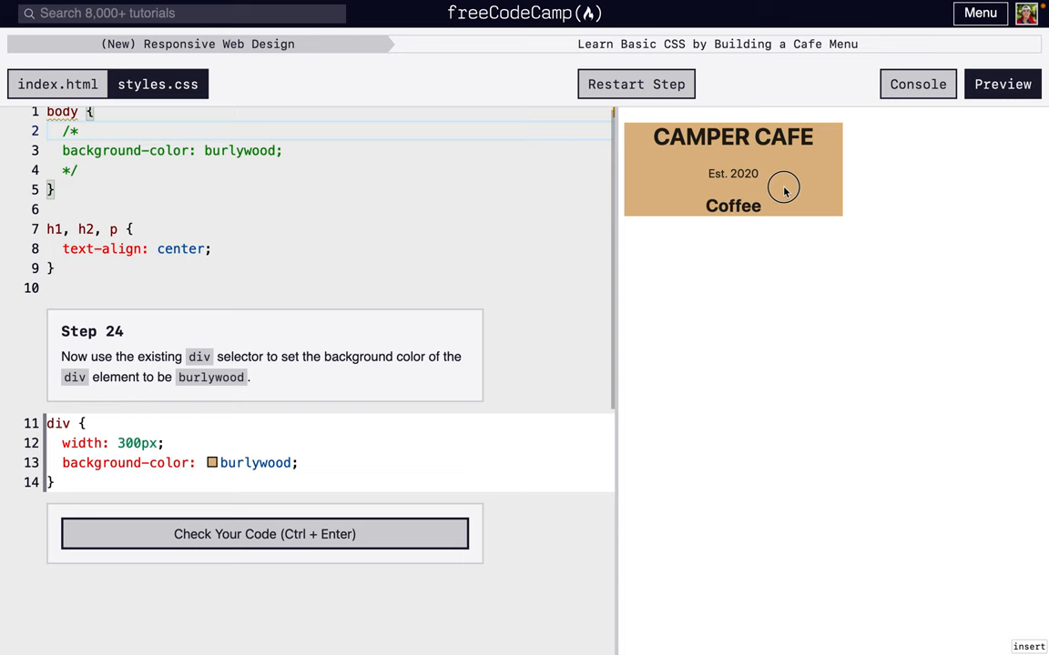
{"action": "left_click", "coordinate": [264, 535]}
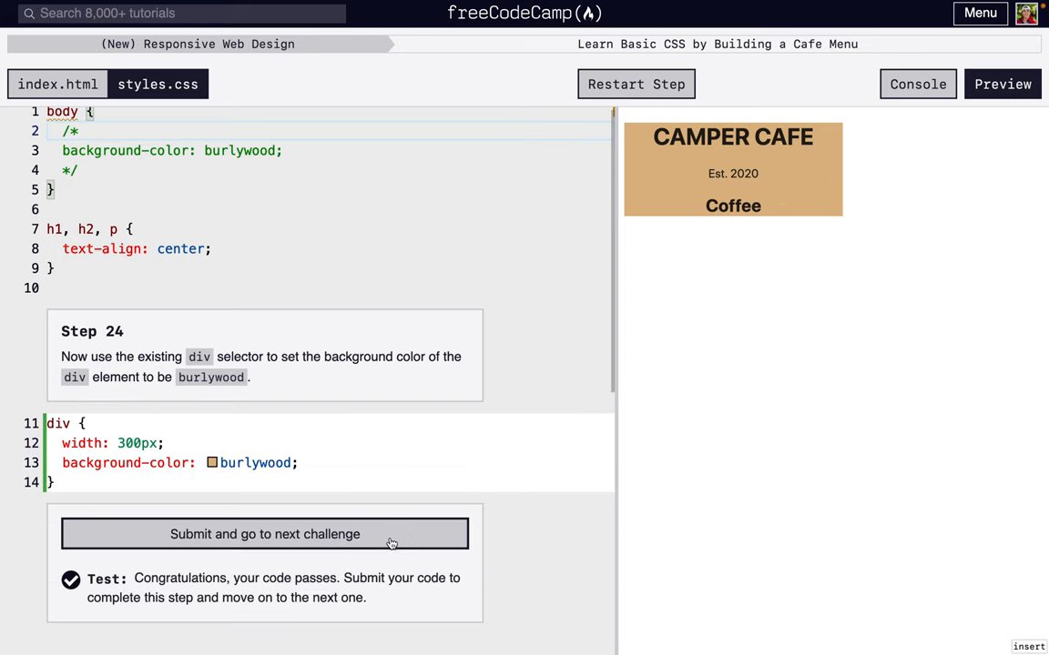
- Change the div width from 300px to 80%, check it and submit
{"action": "left_click", "coordinate": [266, 535]}
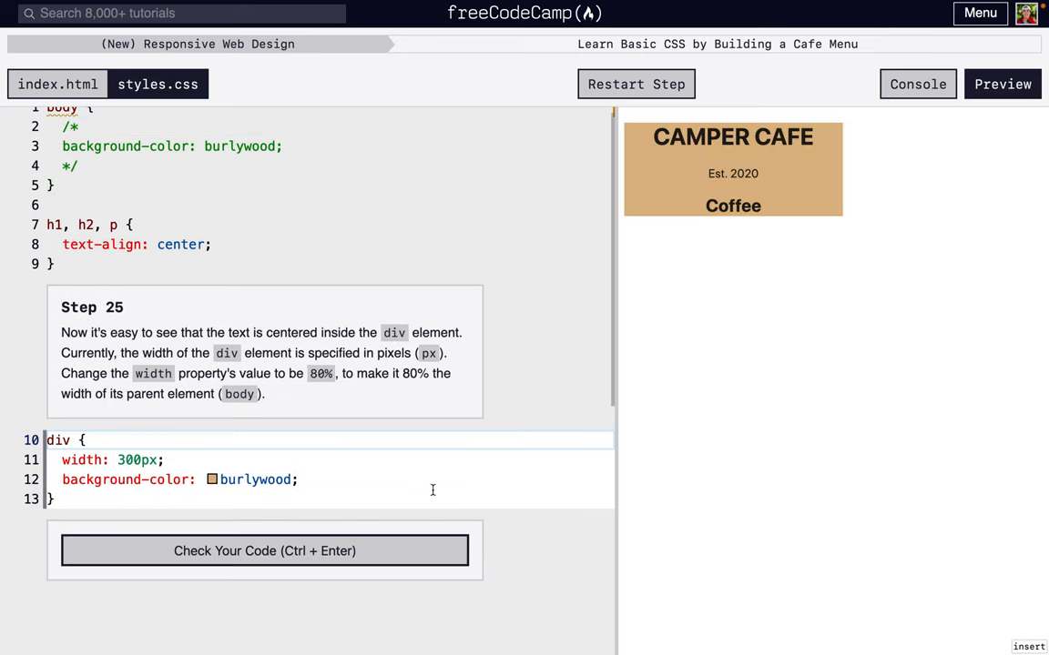
{"action": "double_click", "coordinate": [136, 459]}
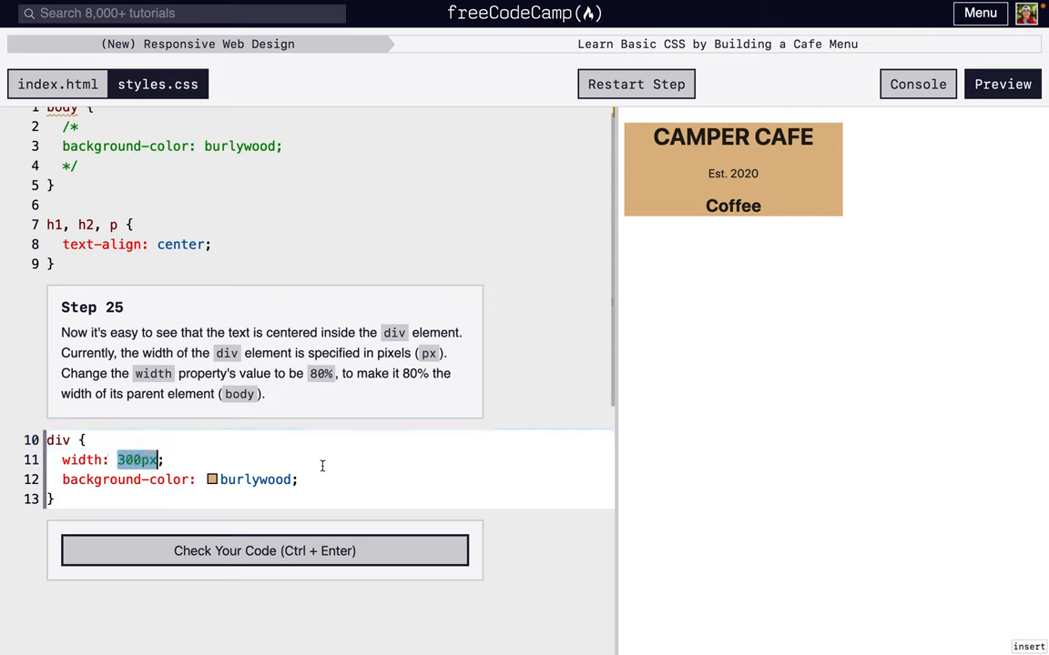
{"action": "type", "text": "80"}
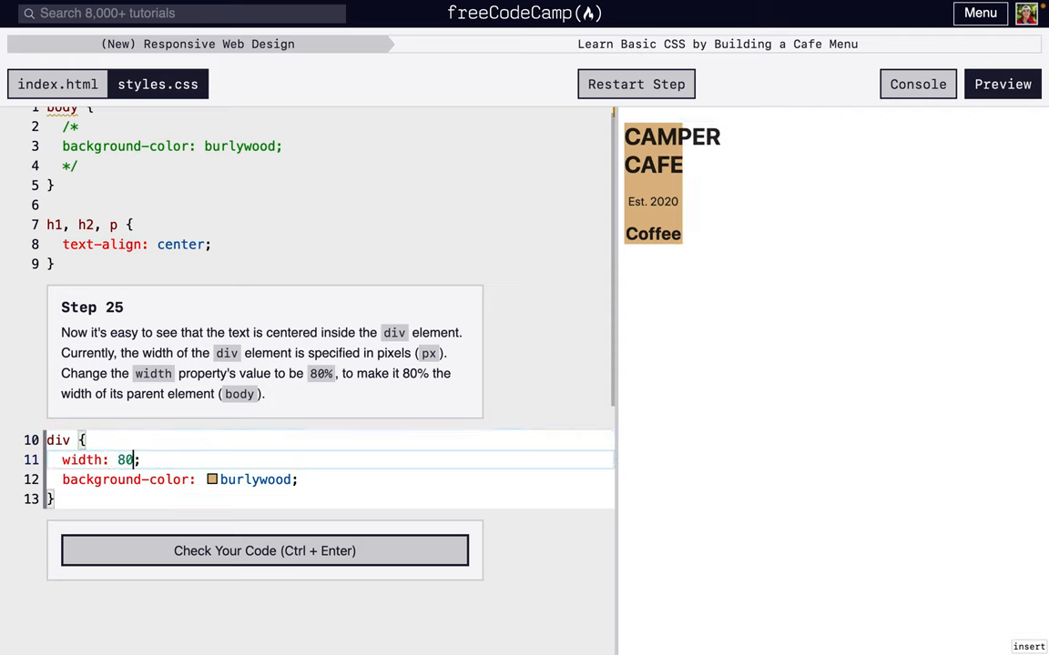
{"action": "type", "text": "%"}
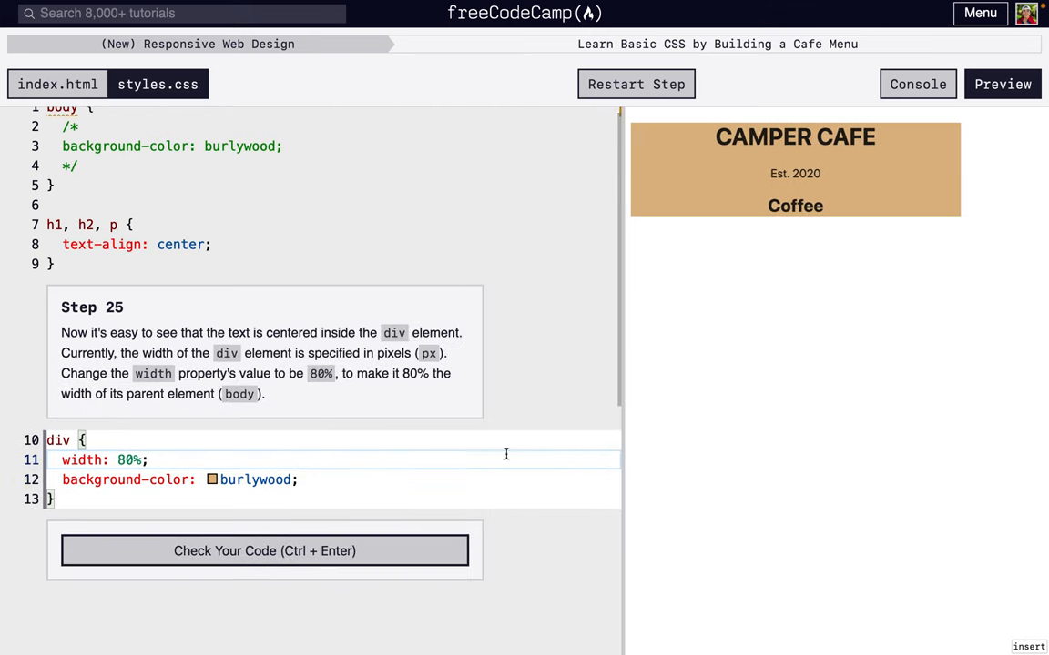
{"action": "left_click", "coordinate": [264, 549]}
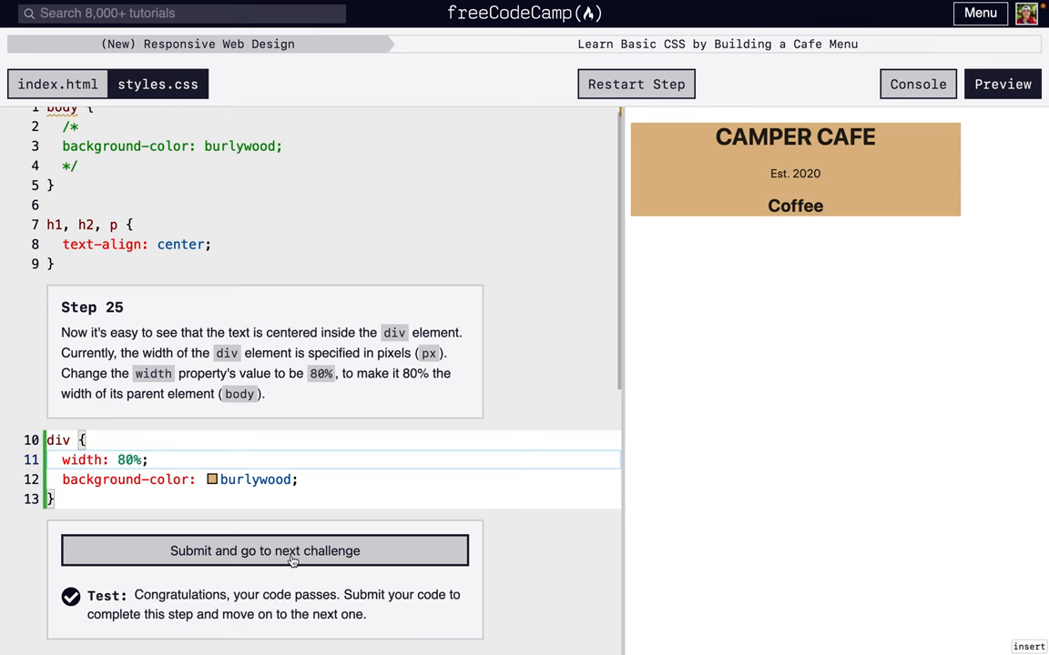
{"action": "left_click", "coordinate": [266, 550]}
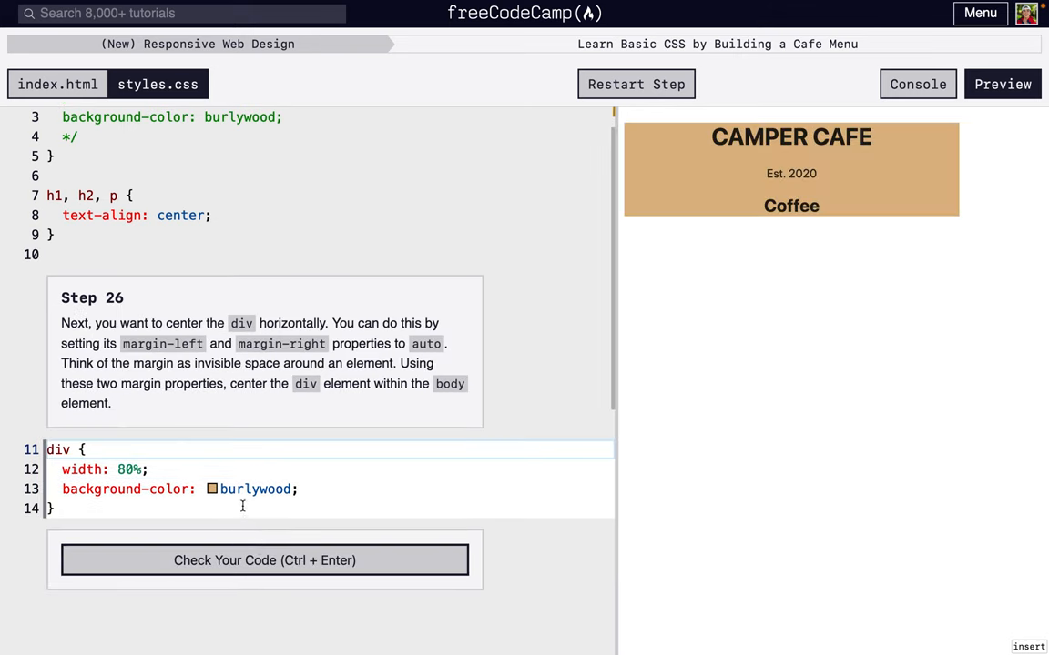
- Add margin-left: auto and margin-right: auto to the div rule and check the code
{"action": "key", "text": "enter"}
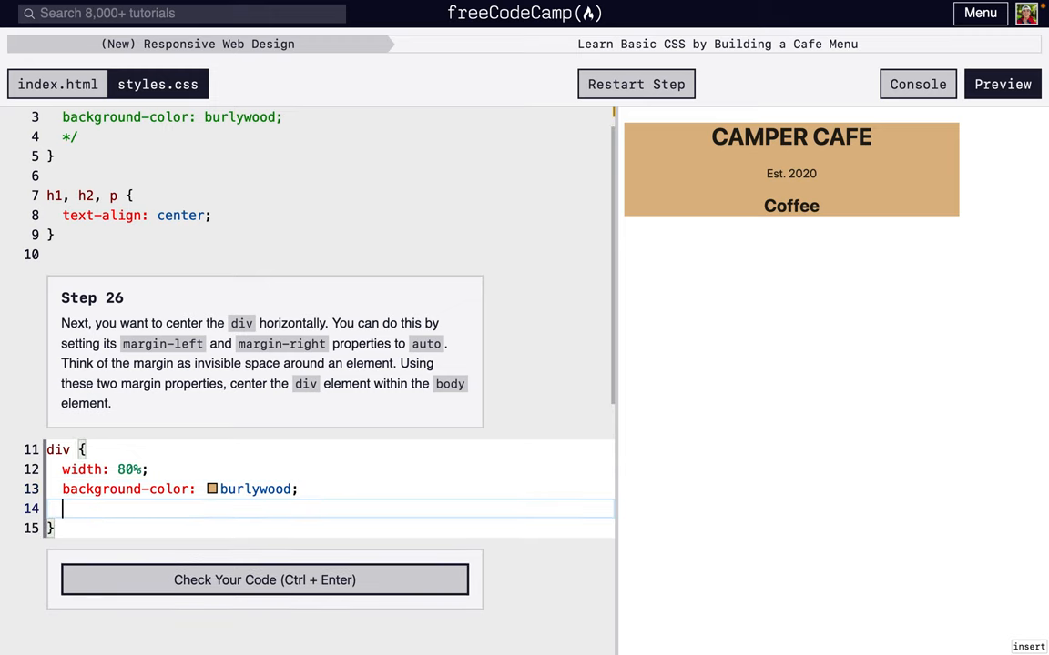
{"action": "type", "text": "magr"}
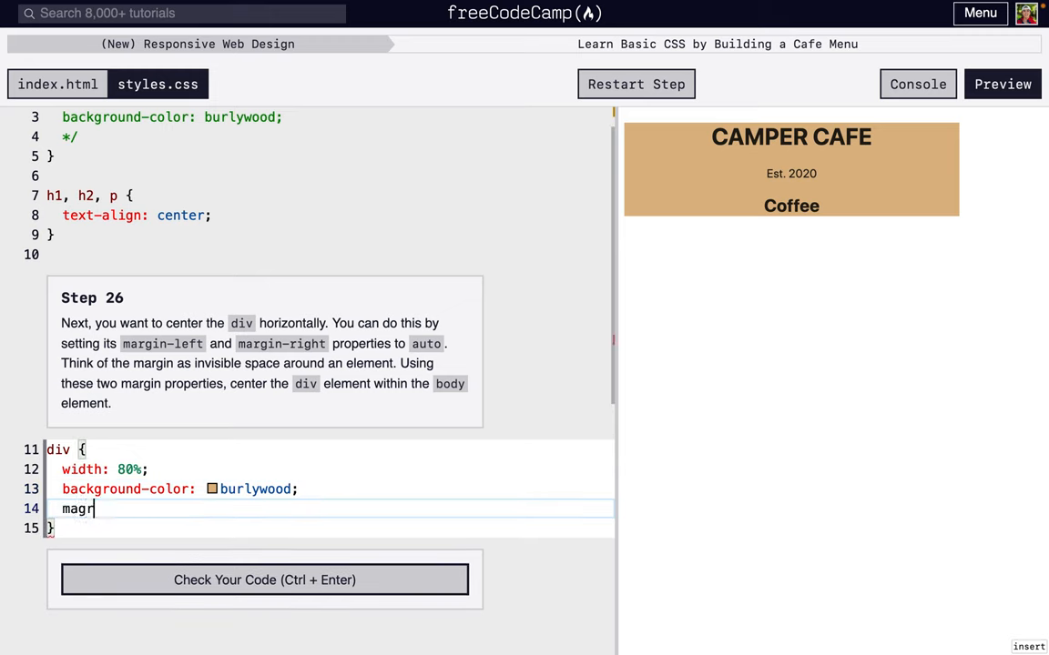
{"action": "type", "text": "margin-"}
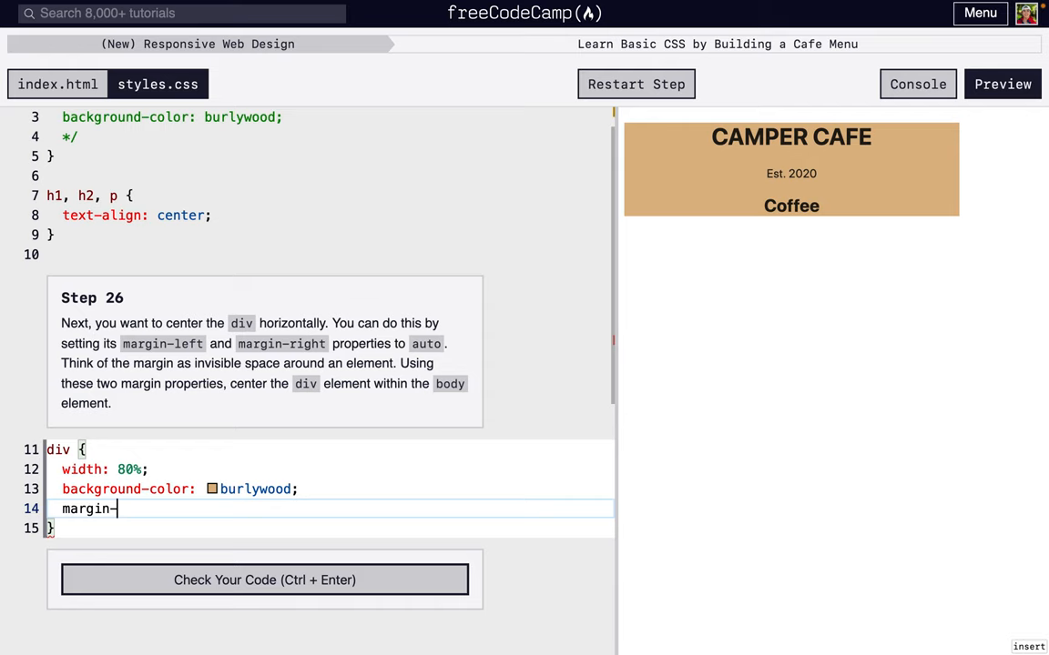
{"action": "type", "text": "left: aut;"}
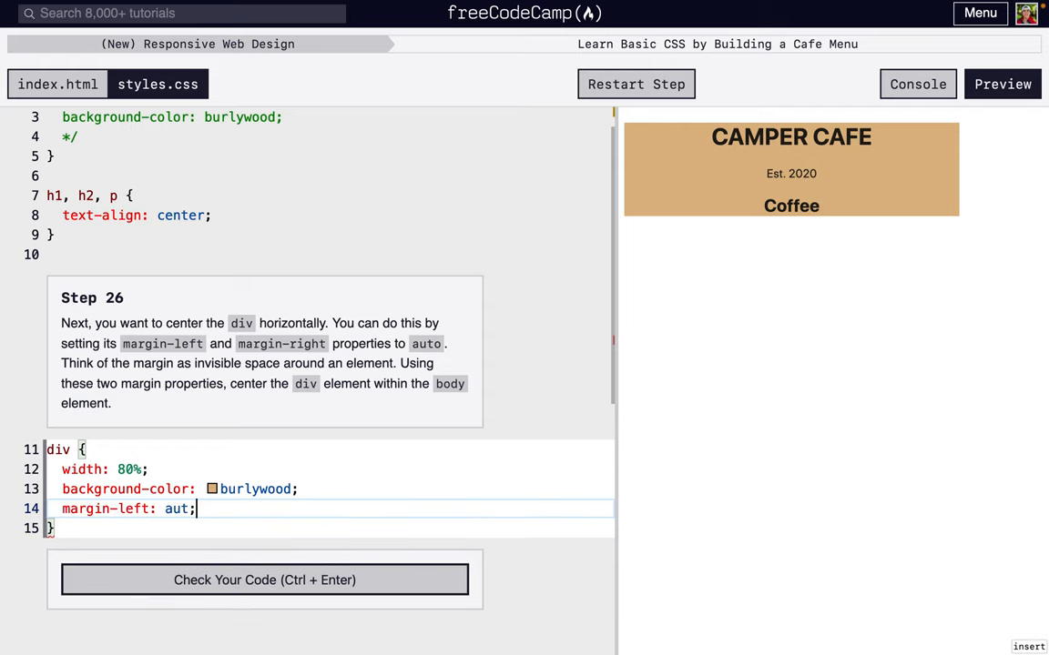
{"action": "type", "text": "o"}
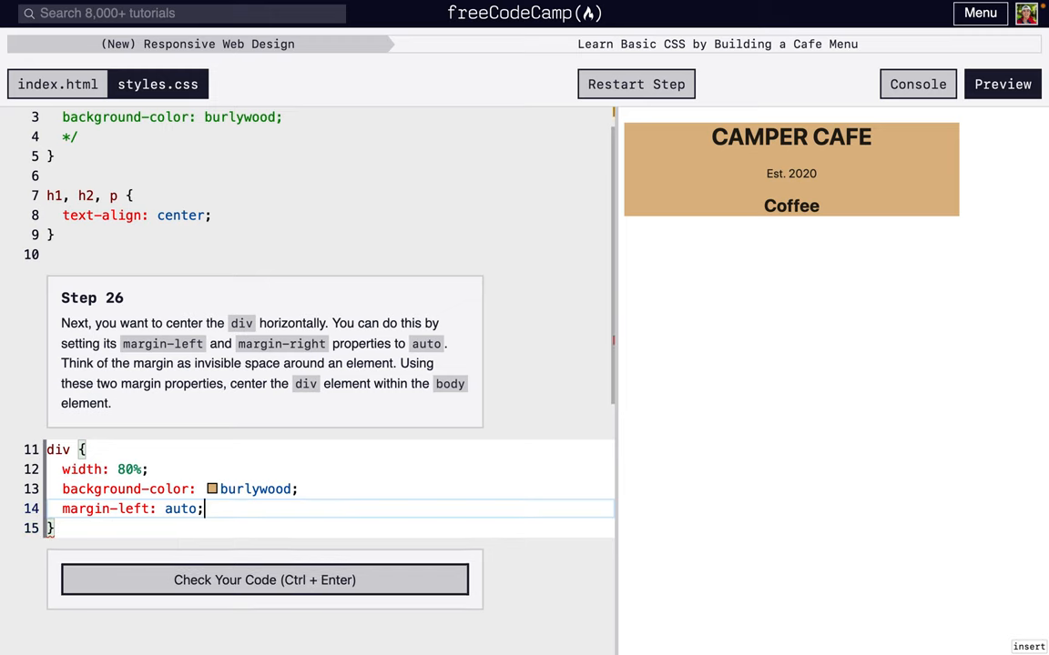
{"action": "type", "text": "ma"}
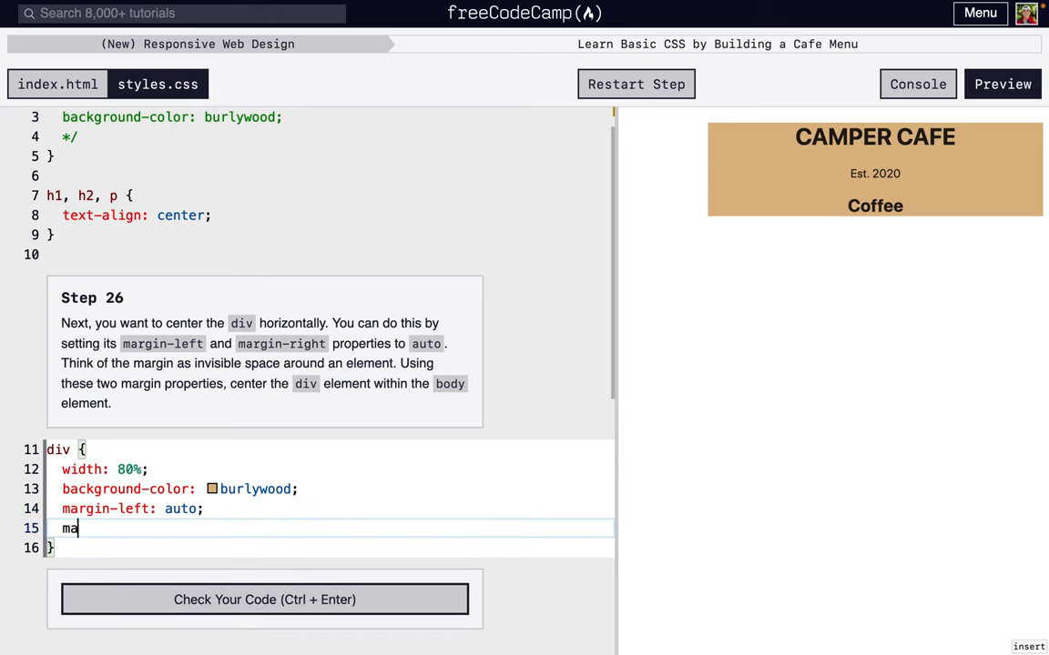
{"action": "type", "text": "rgin-right: autro"}
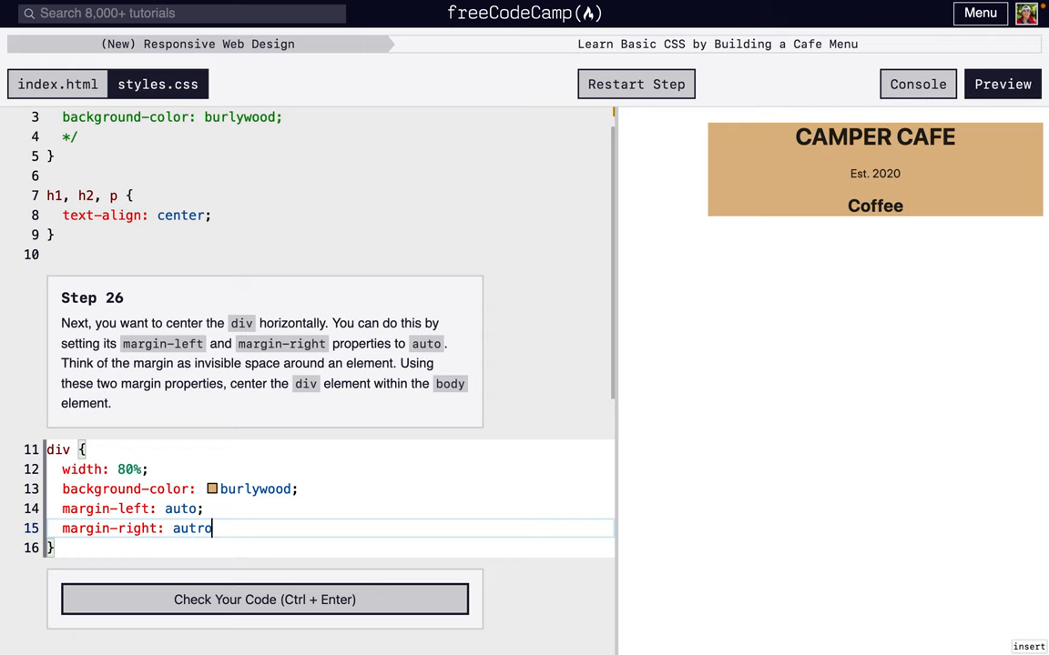
{"action": "key", "text": "Backspace"}
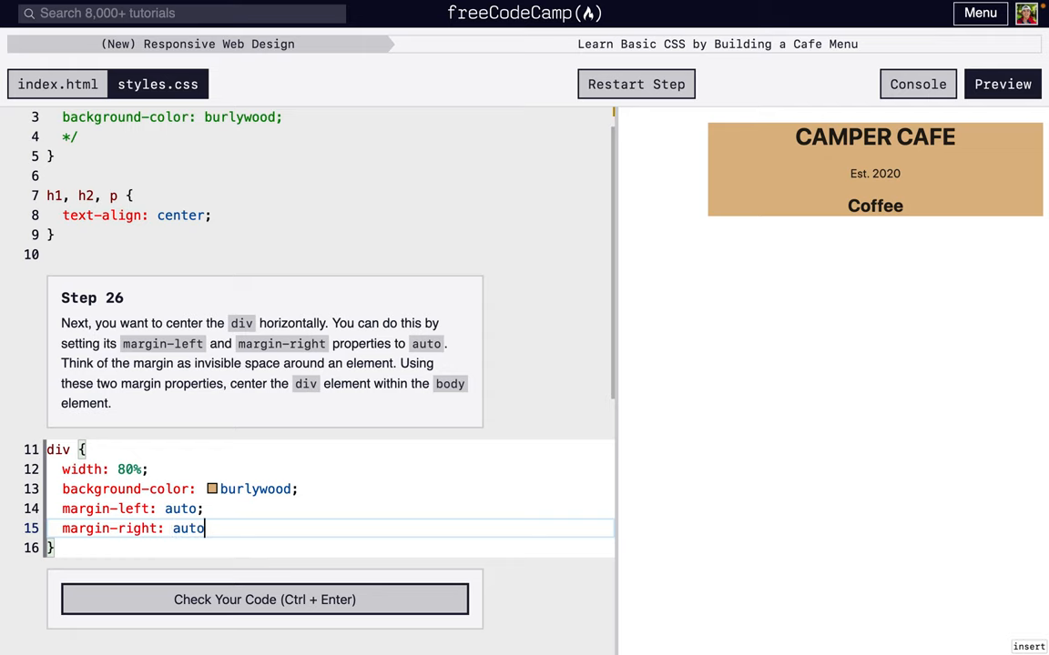
{"action": "type", "text": ";"}
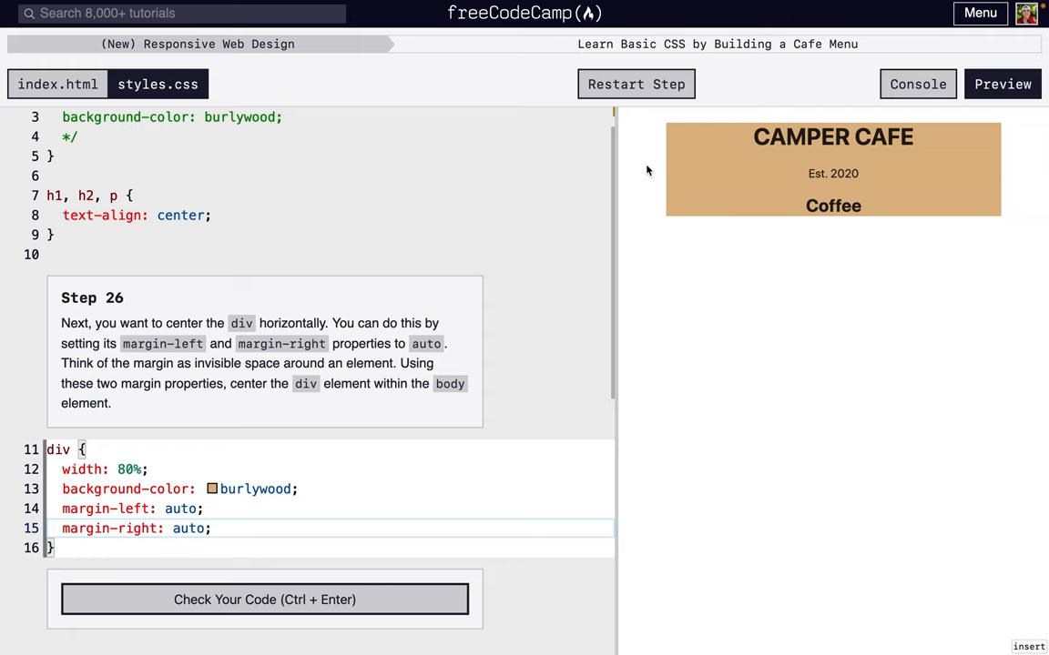
{"action": "mouse_move", "coordinate": [943, 187]}
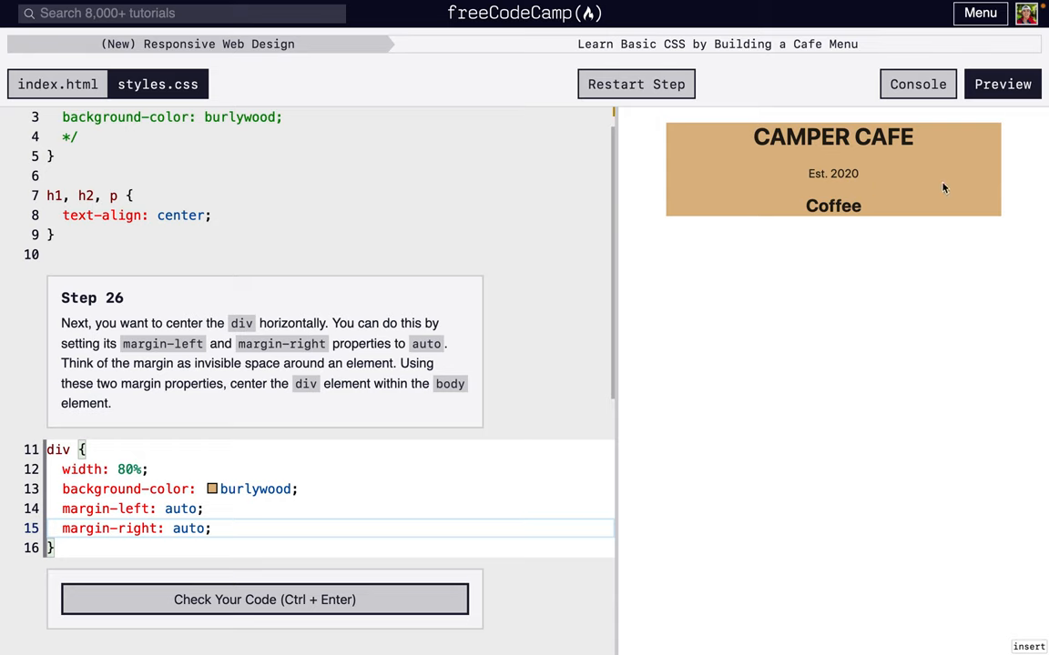
{"action": "mouse_move", "coordinate": [896, 185]}
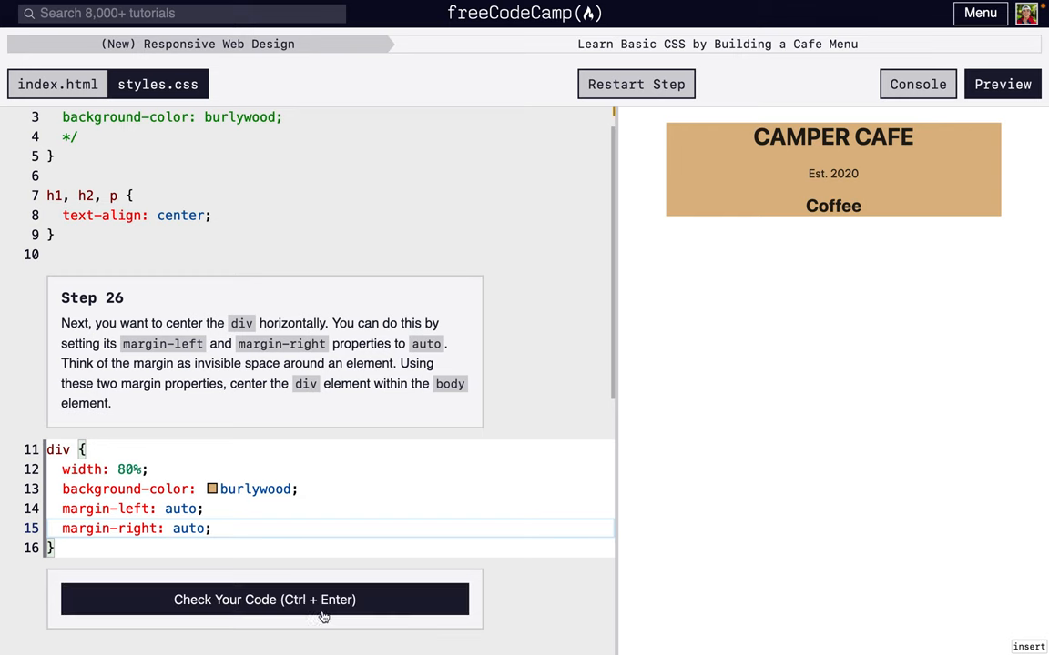
{"action": "left_click", "coordinate": [264, 599]}
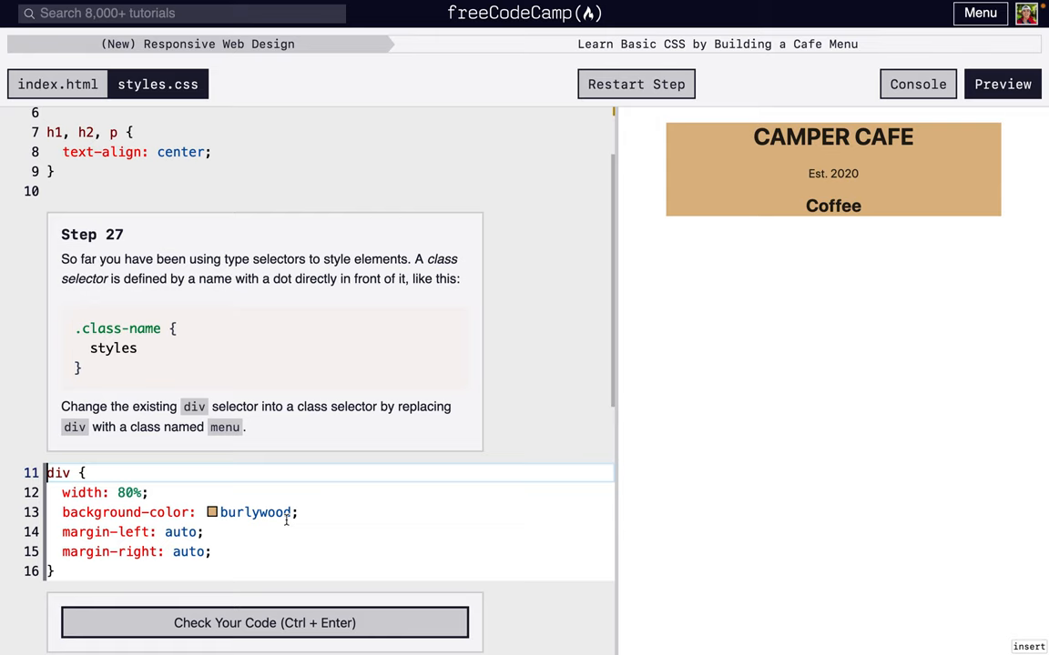
{"action": "mouse_move", "coordinate": [306, 452]}
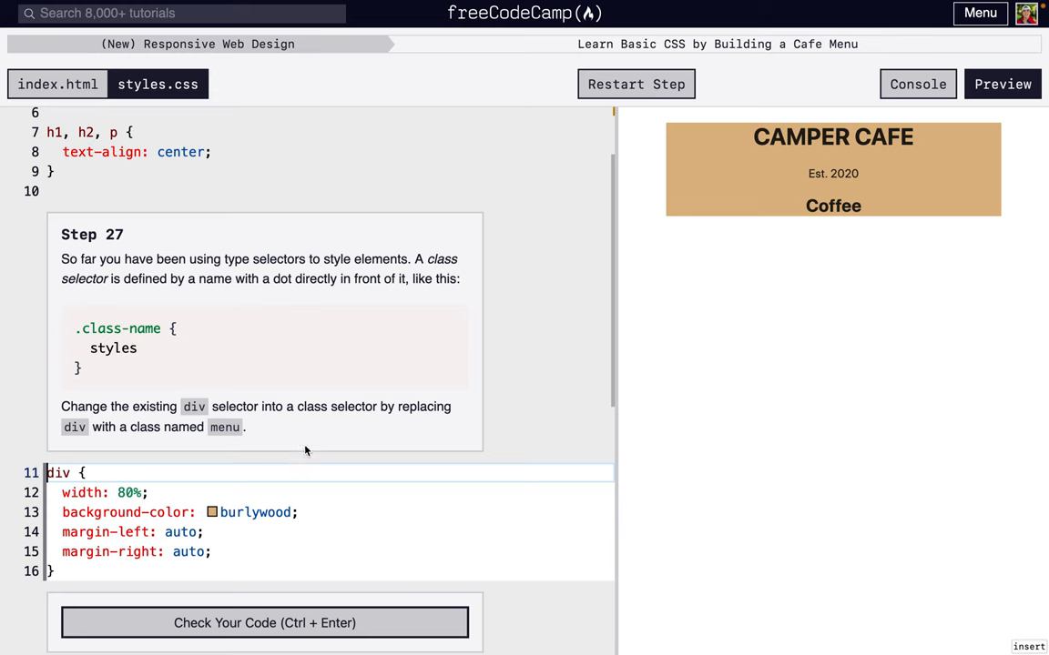
- Replace the div selector with the .menu class selector and check the code
{"action": "scroll", "scroll_direction": "down", "scroll_amount": 3}
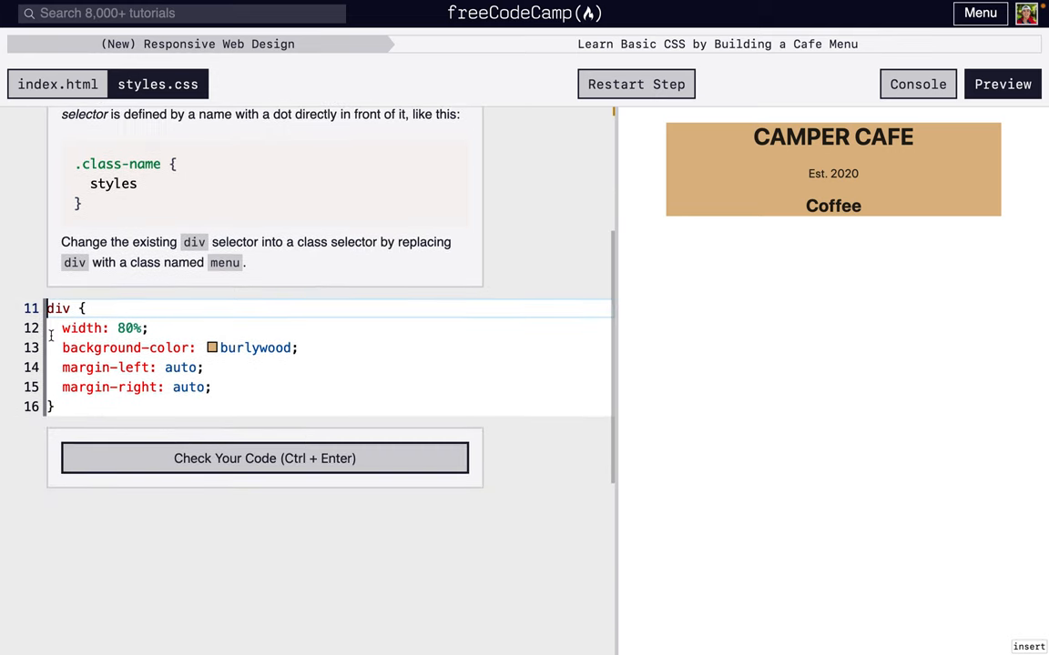
{"action": "mouse_move", "coordinate": [725, 201]}
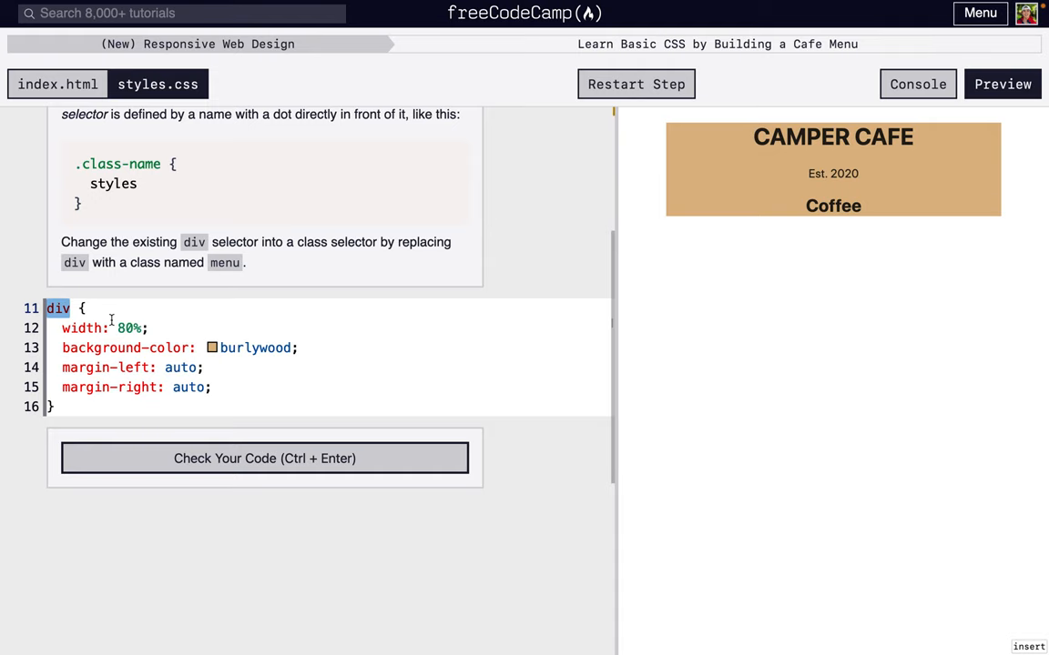
{"action": "type", "text": ". {"}
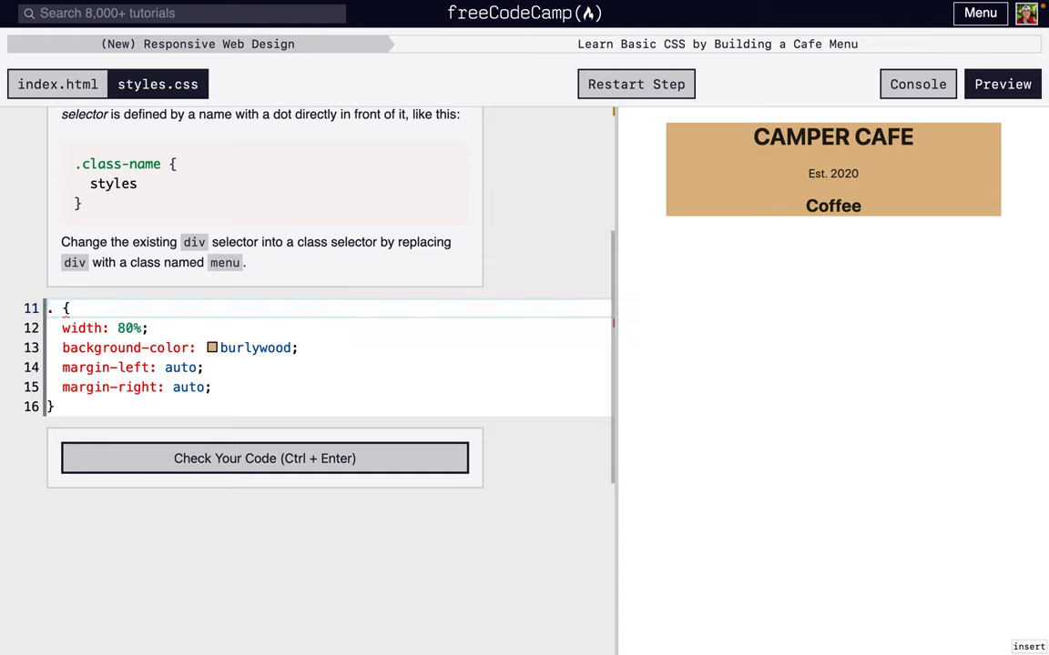
{"action": "type", "text": "menu"}
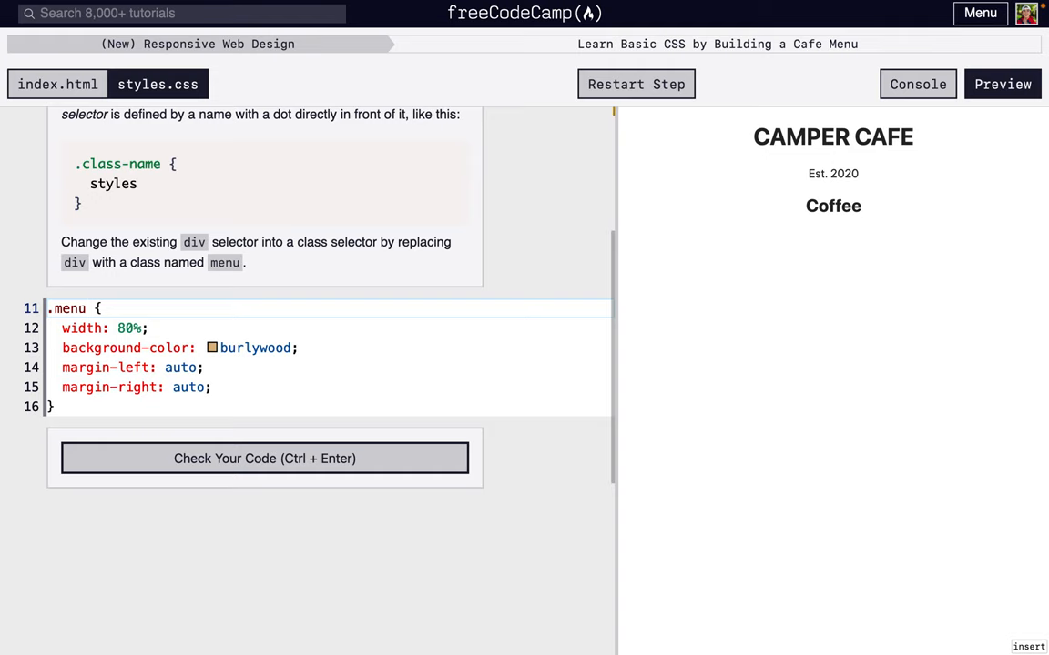
{"action": "left_click", "coordinate": [56, 84]}
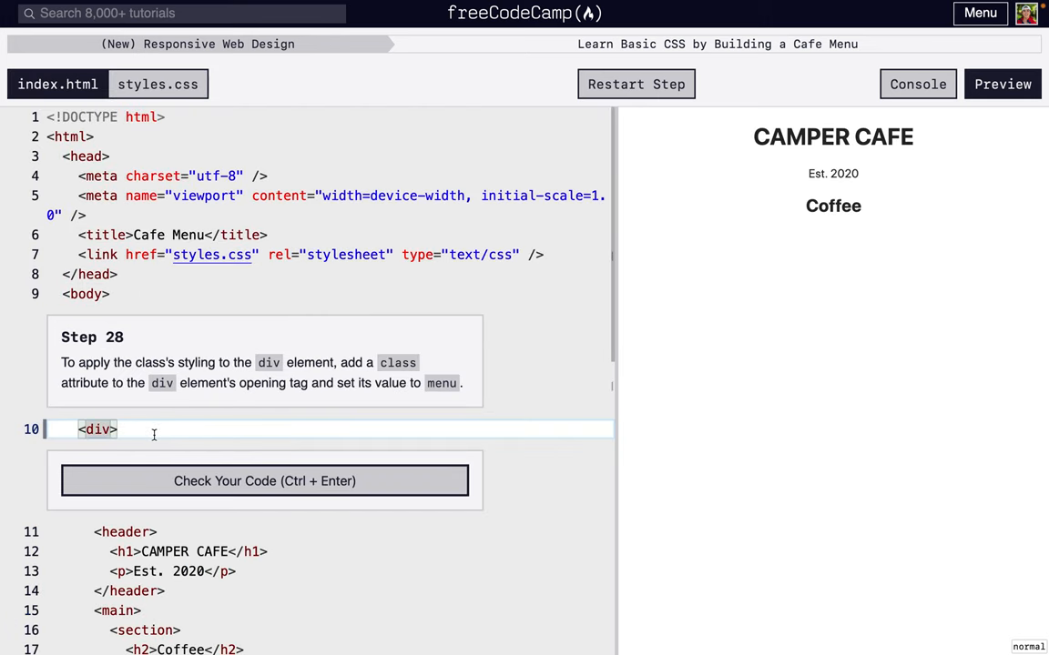
- Add class="menu" to the opening div tag in index.html
{"action": "type", "text": "cla"}
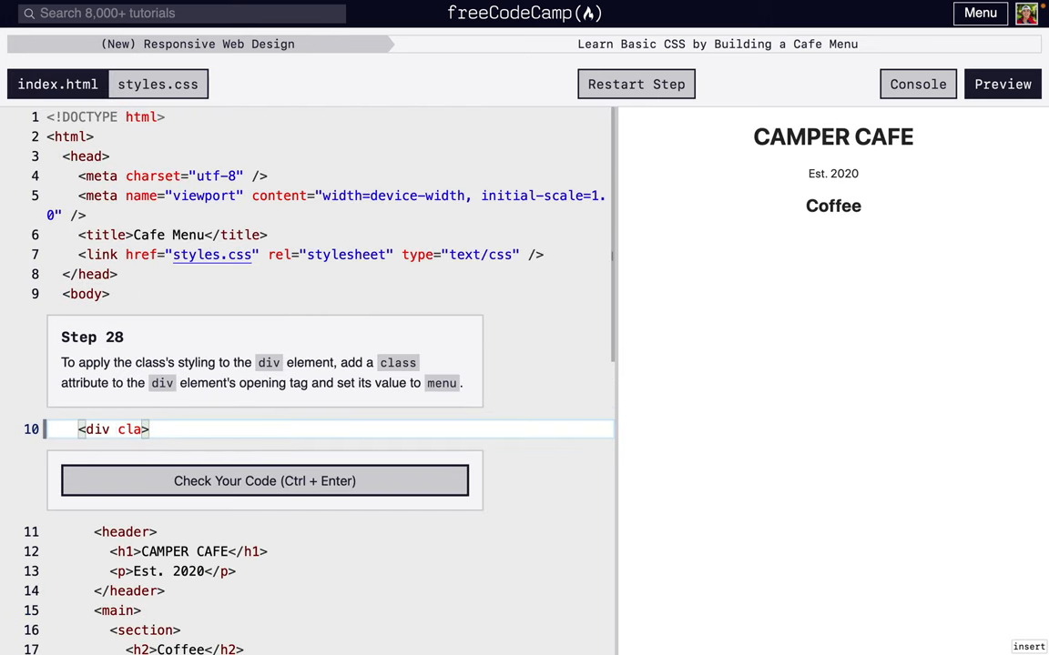
{"action": "type", "text": "ss=\"menu\""}
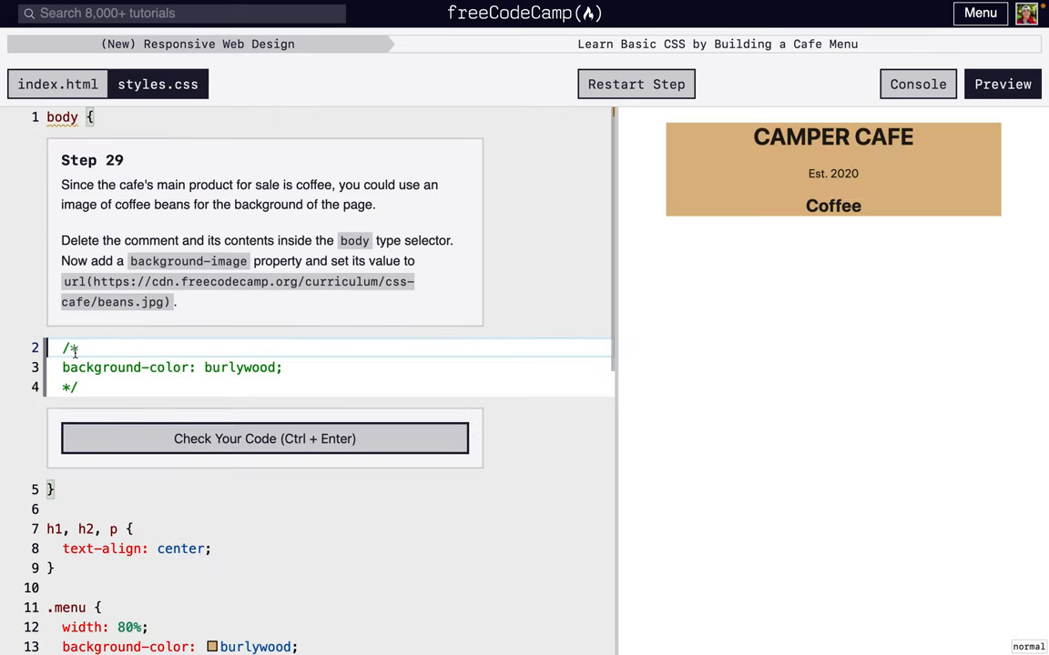
{"action": "left_click_drag", "start_coordinate": [62, 348], "coordinate": [78, 386]}
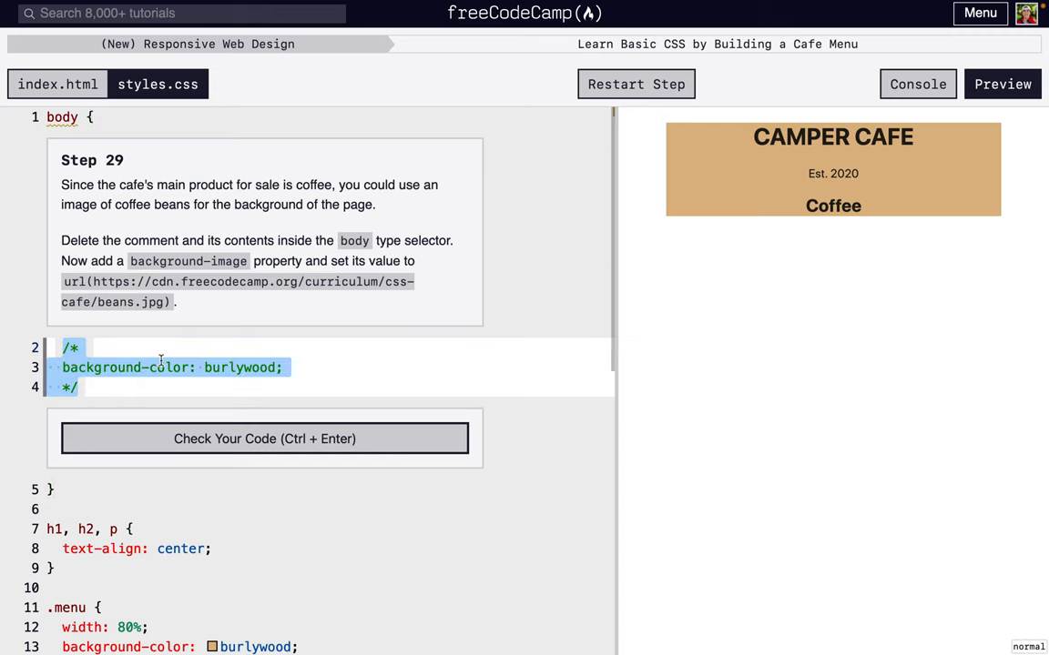
{"action": "type", "text": "b"}
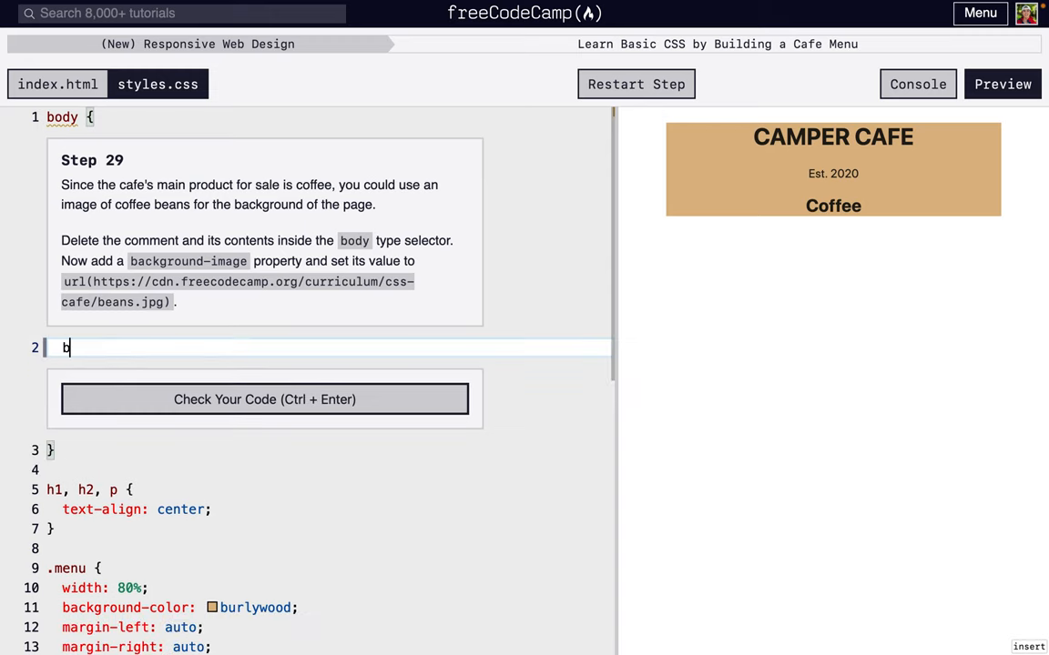
{"action": "type", "text": "ackground-"}
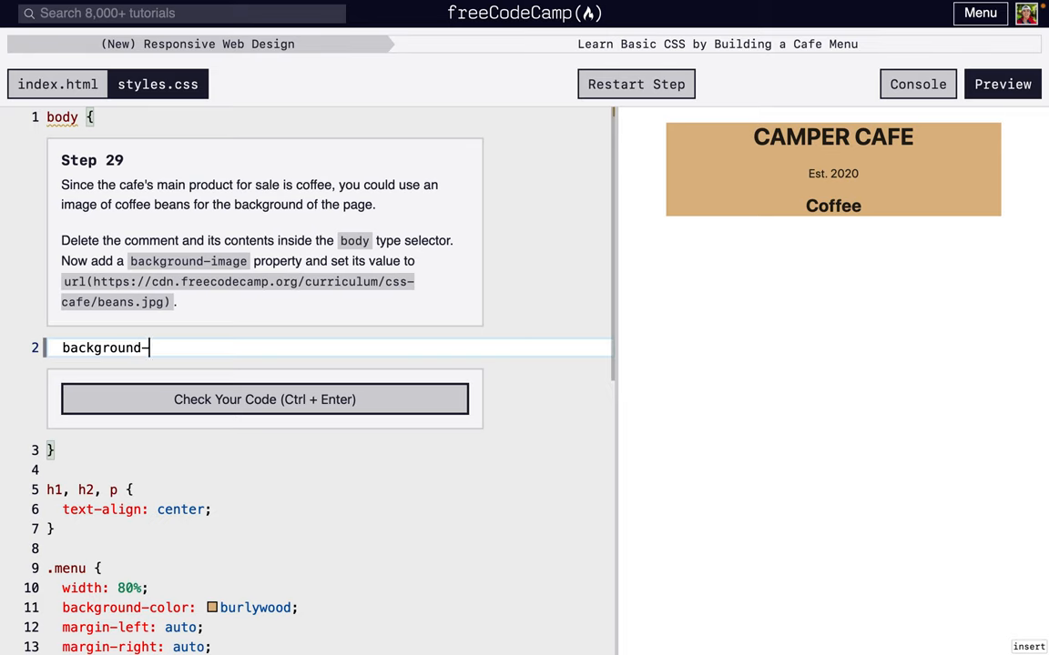
{"action": "type", "text": "image:"}
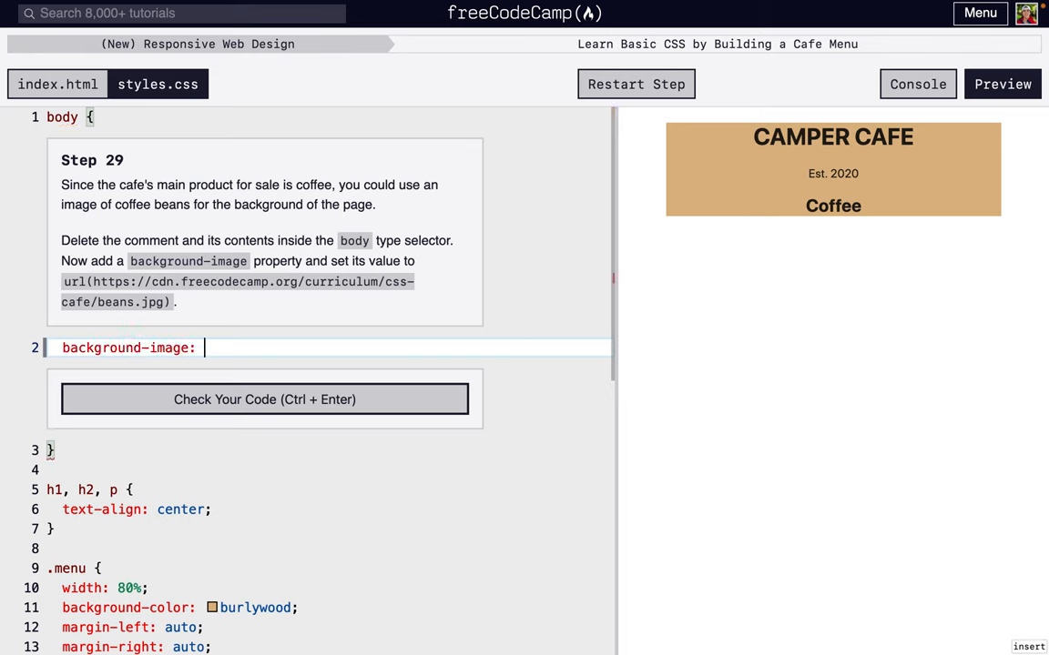
{"action": "type", "text": "url)"}
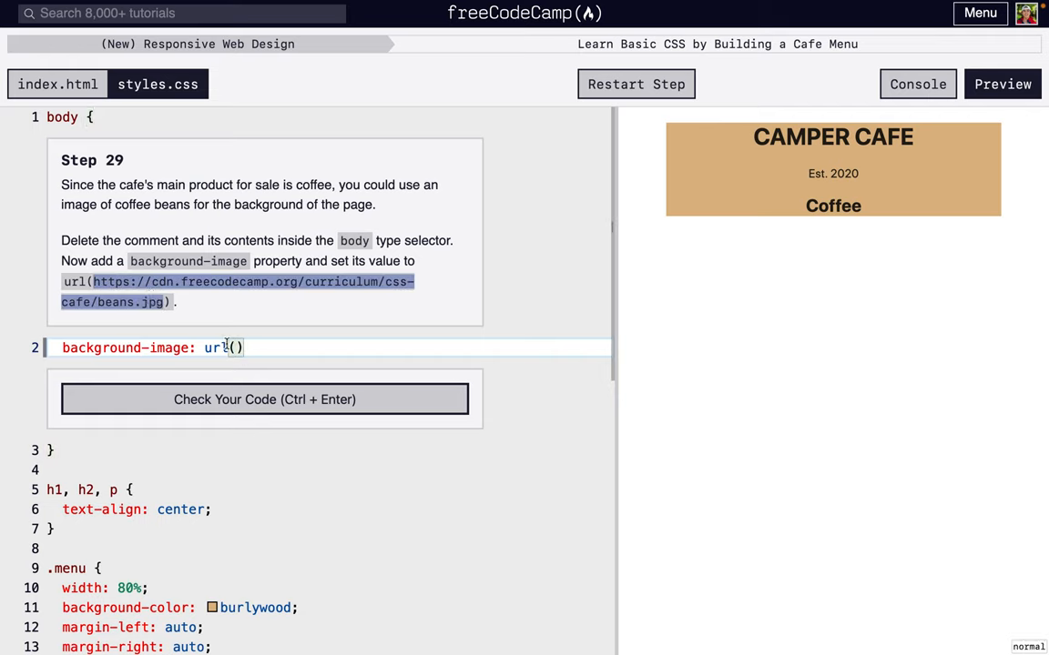
{"action": "type", "text": "https://cdn.freecodecamp.org/curriculum/css-cafe/beans.jpg"}
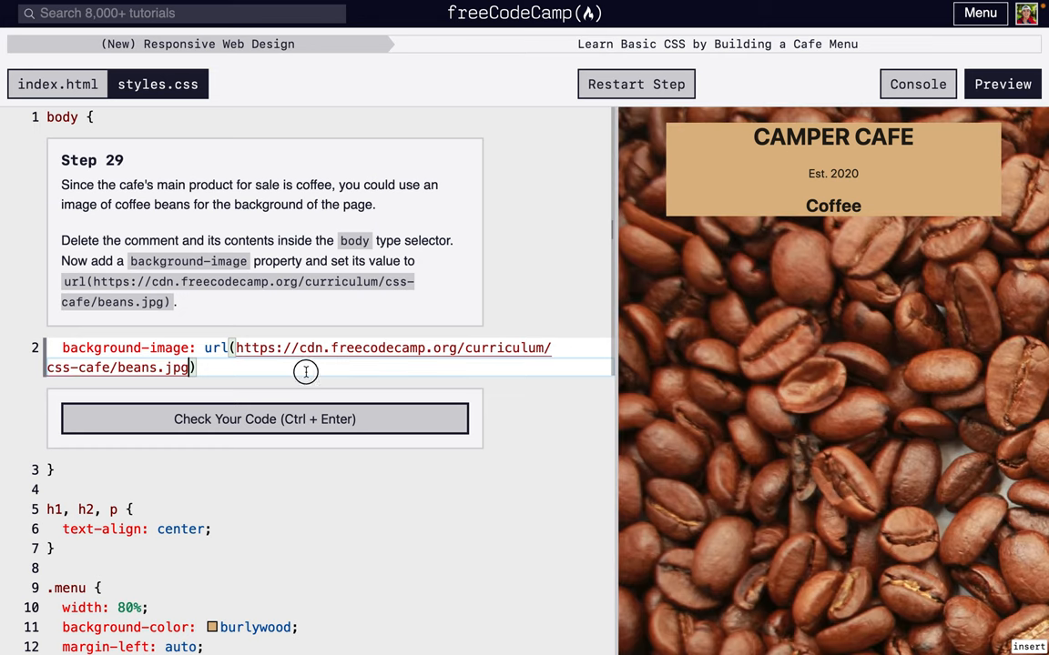
{"action": "type", "text": ";"}
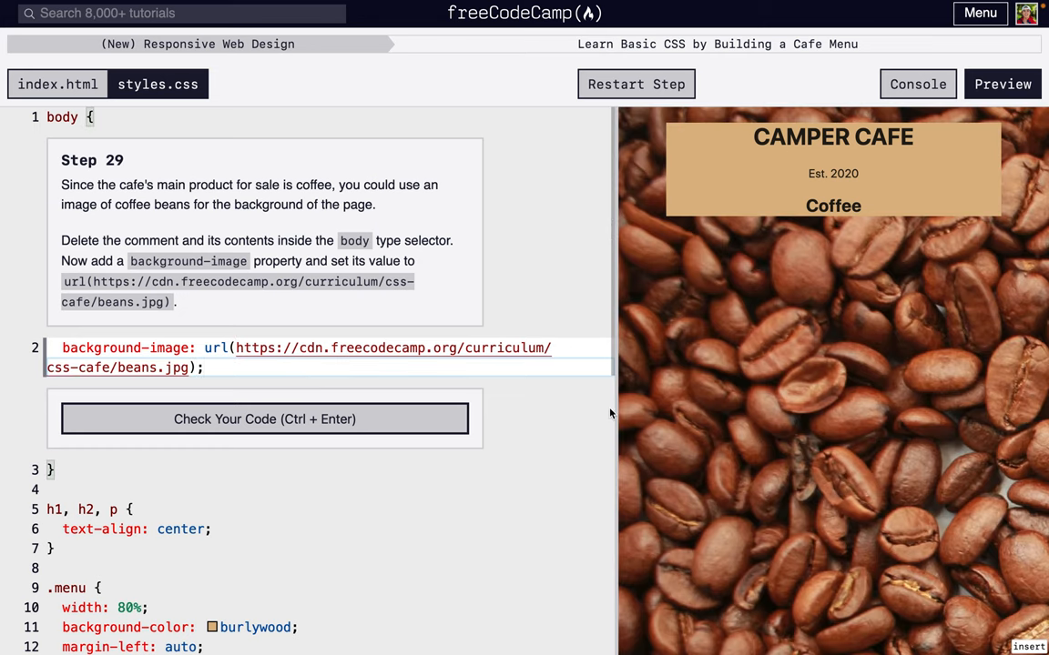
{"action": "mouse_move", "coordinate": [673, 412]}
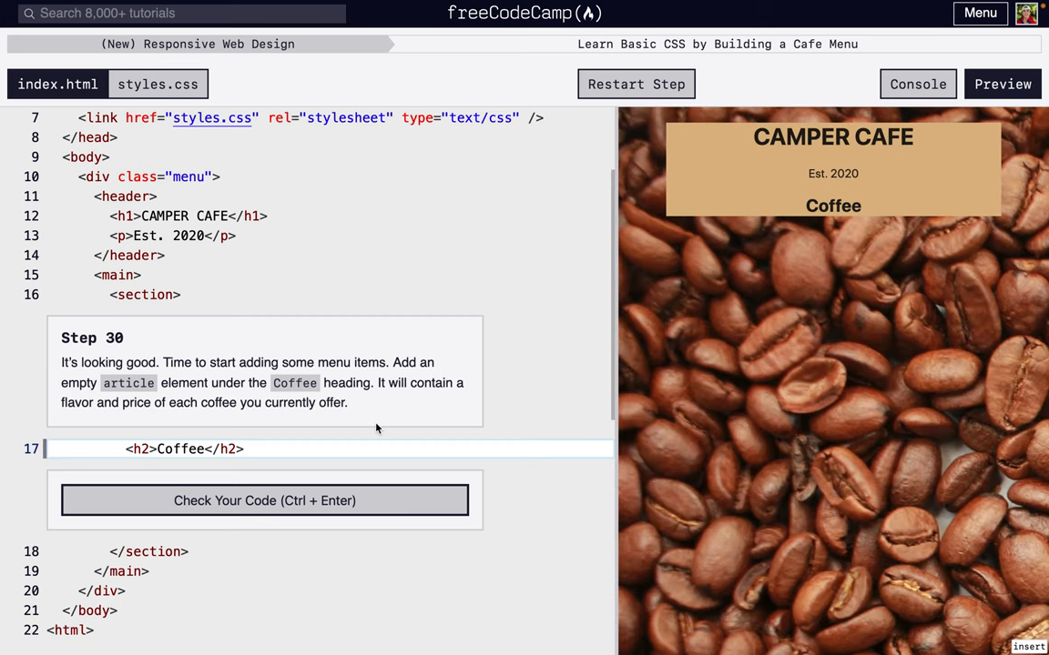
- Add an empty <article></article> element on a new line under the Coffee h2
{"action": "key", "text": "Enter"}
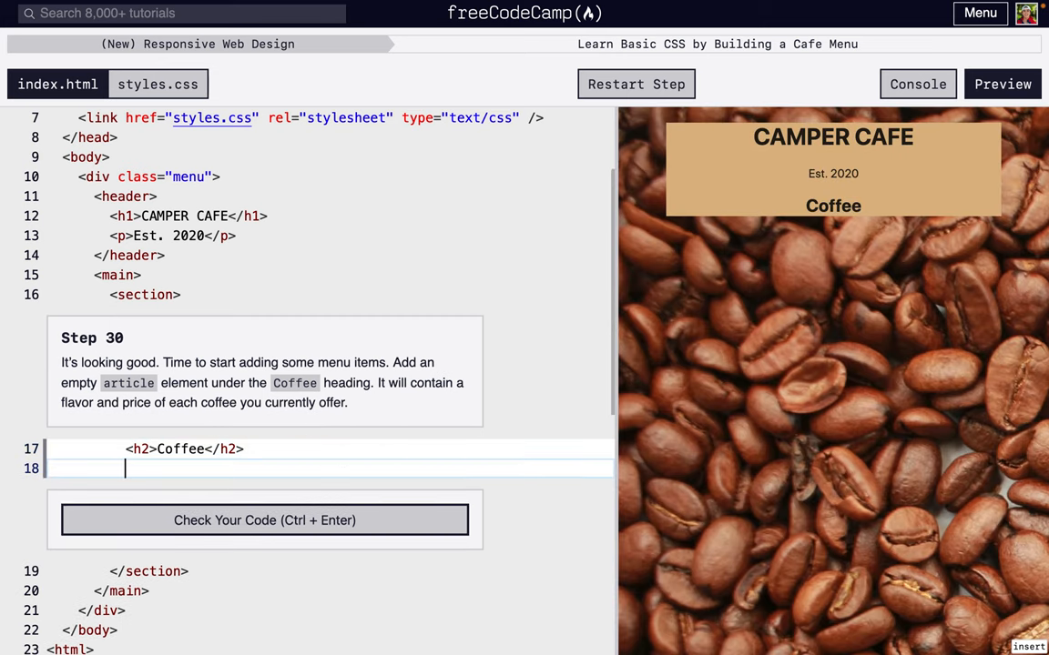
{"action": "type", "text": "<"}
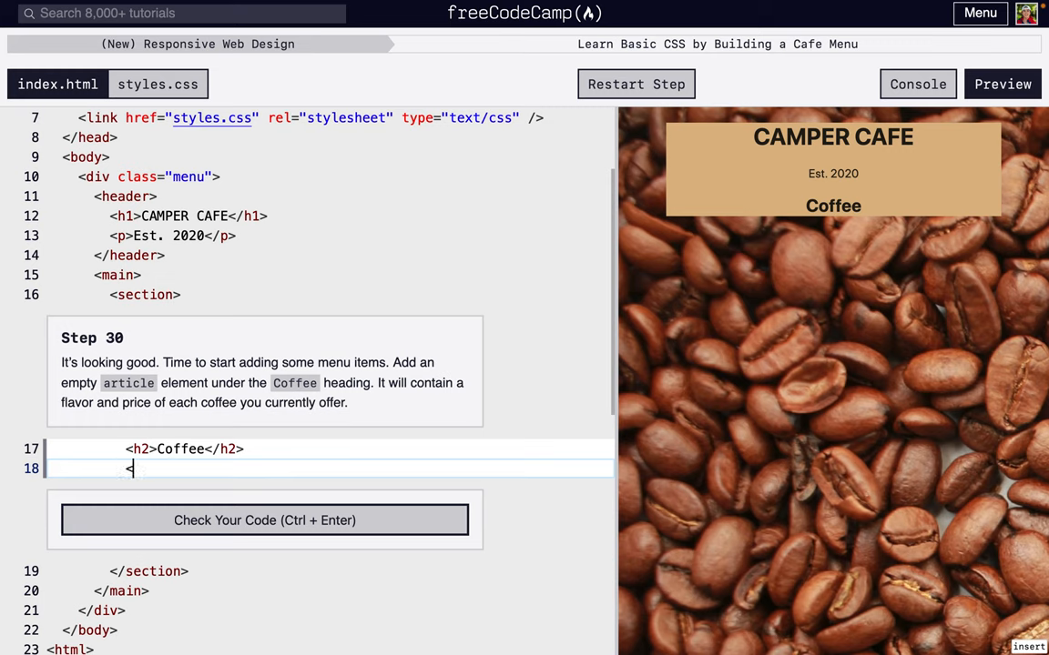
{"action": "type", "text": "article>"}
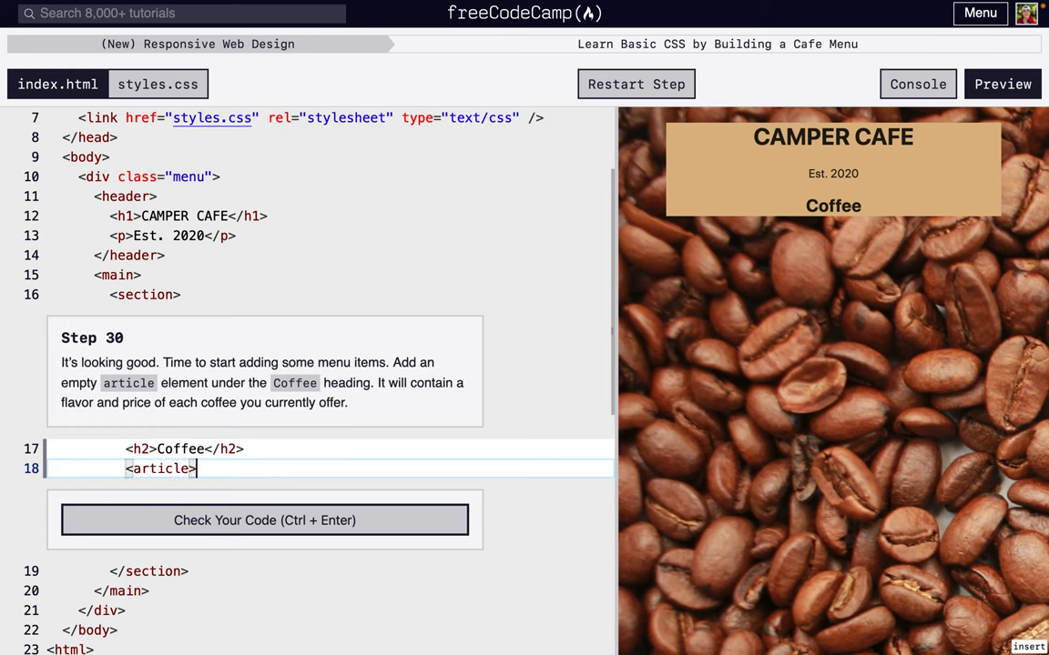
{"action": "type", "text": "</article>"}
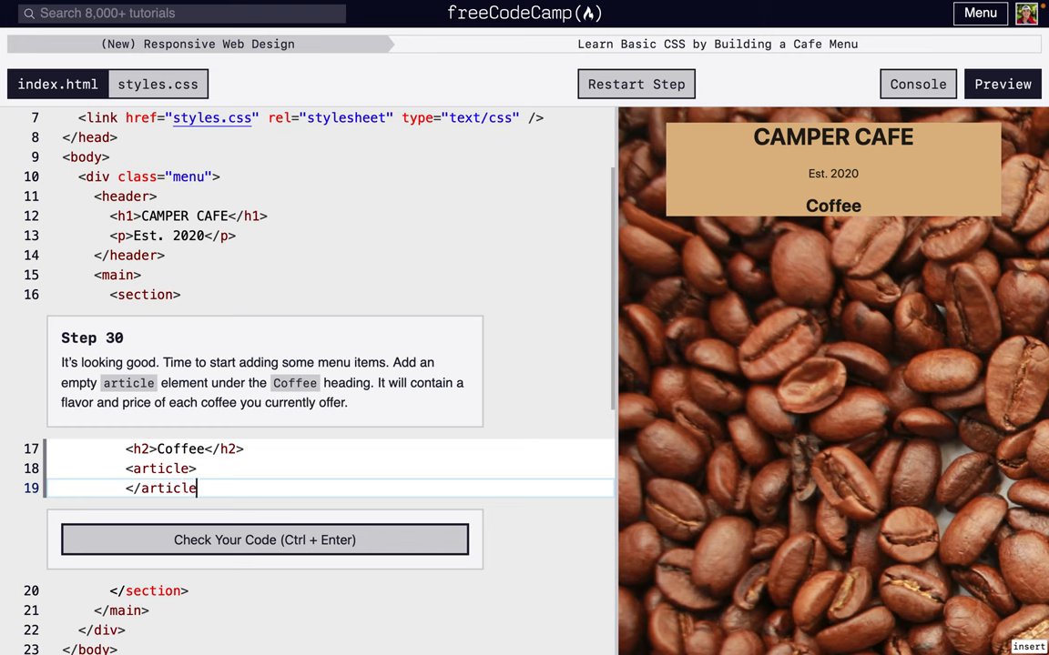